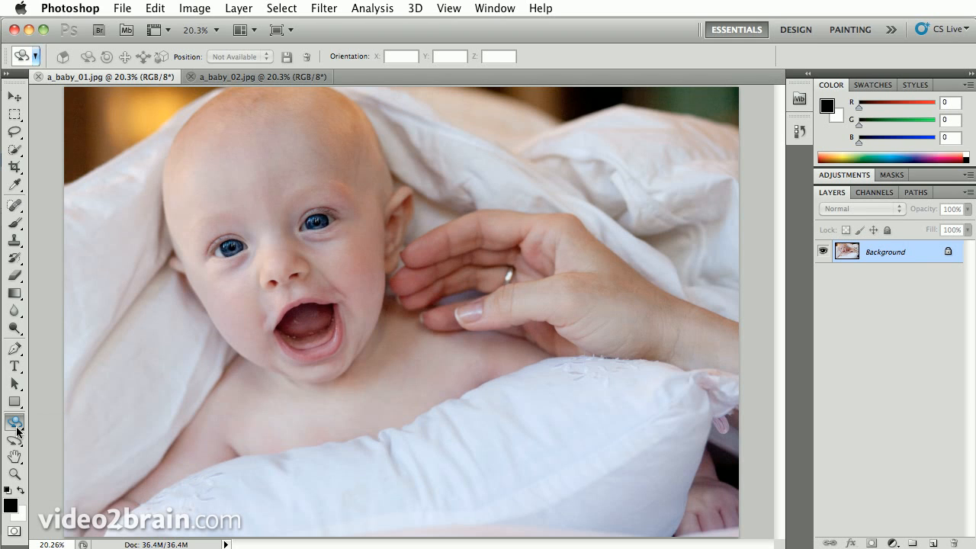
mouse_move(14, 423)
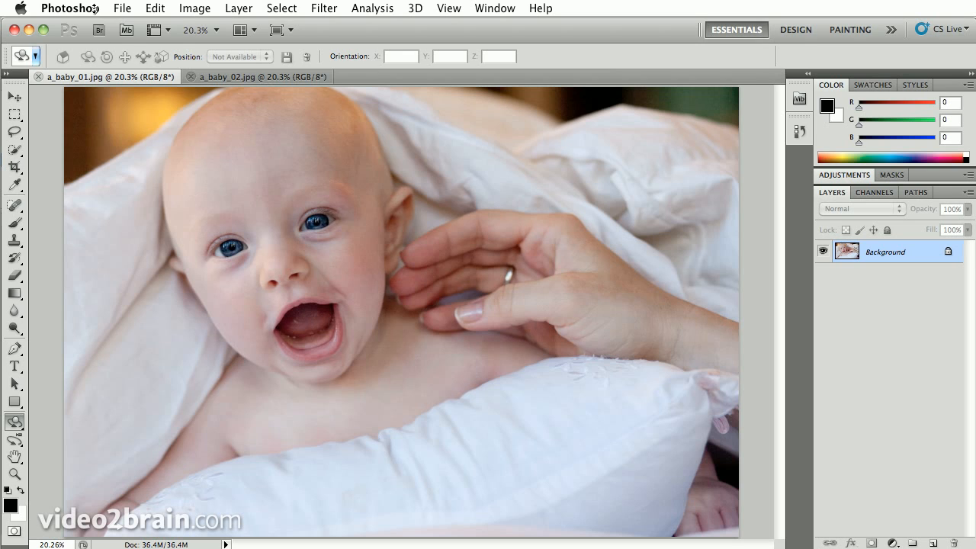
Step: Reveal the Preferences submenu from the Photoshop menu
left_click(71, 8)
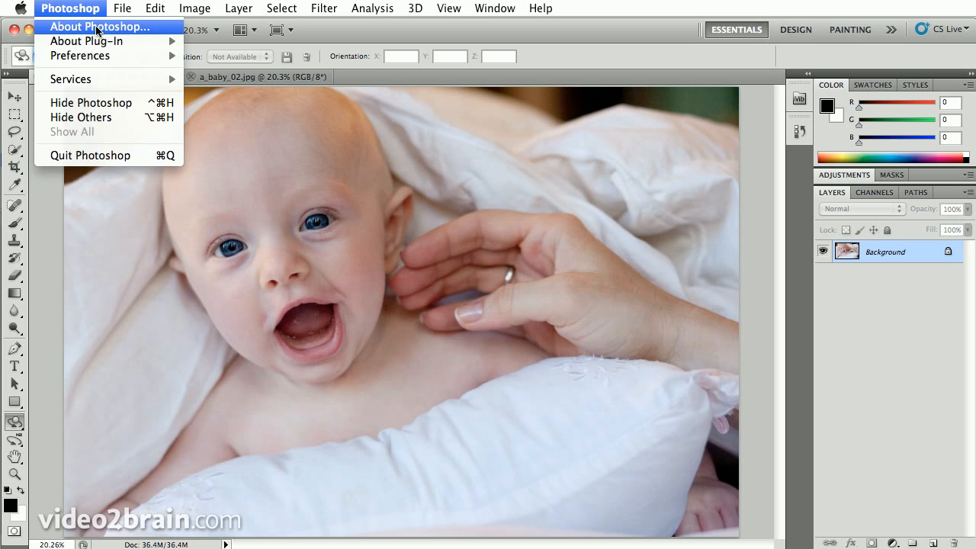
mouse_move(80, 55)
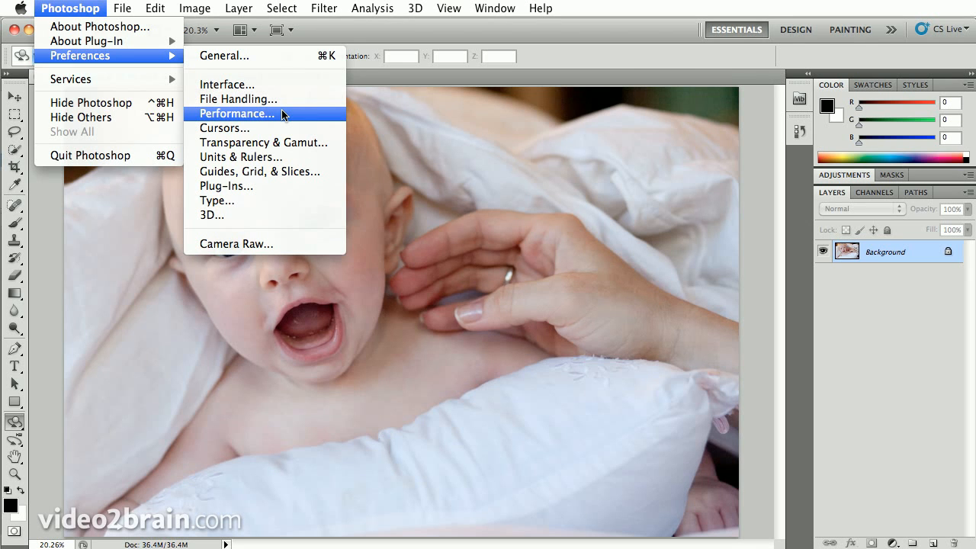
Step: In Performance preferences, raise memory usage from 2525 MB to 3100 MB (85%)
left_click(237, 114)
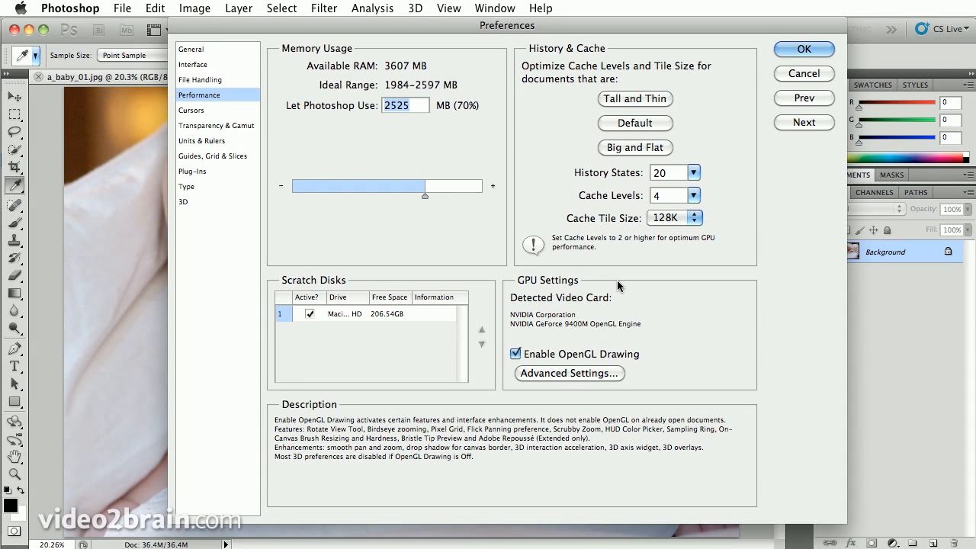
mouse_move(518, 298)
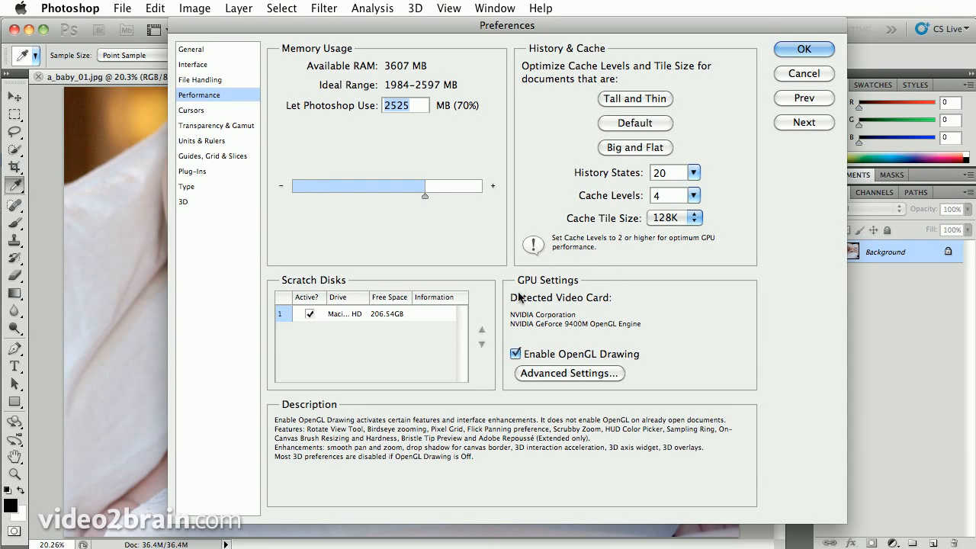
mouse_move(568, 286)
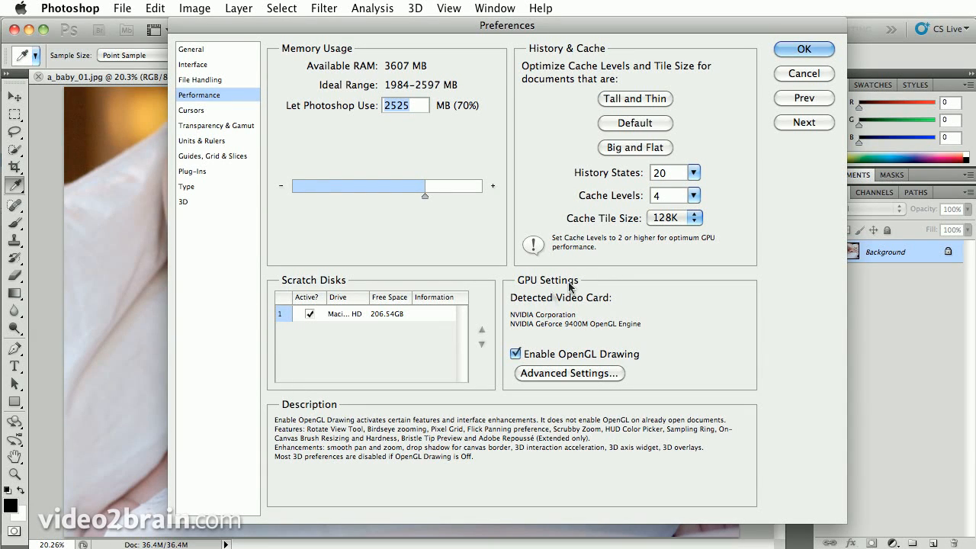
mouse_move(517, 311)
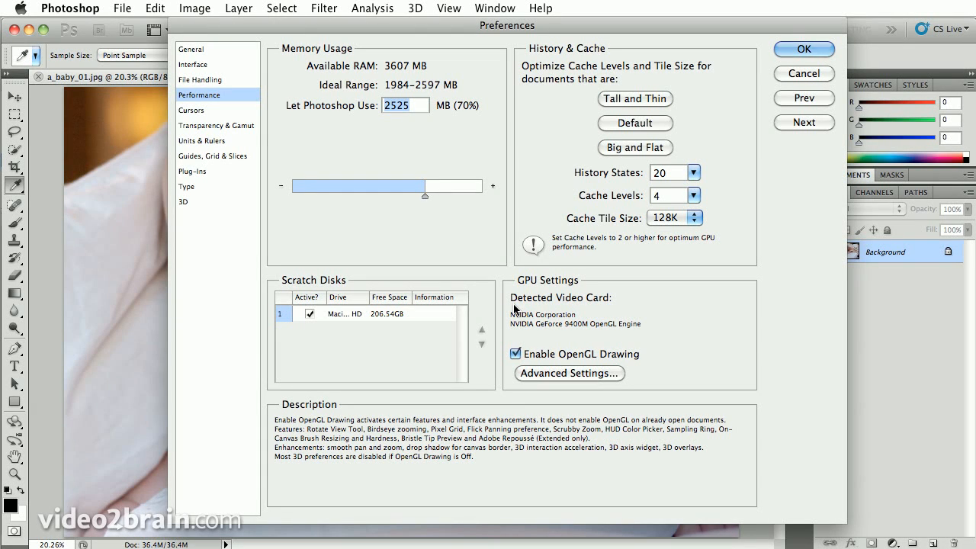
mouse_move(515, 336)
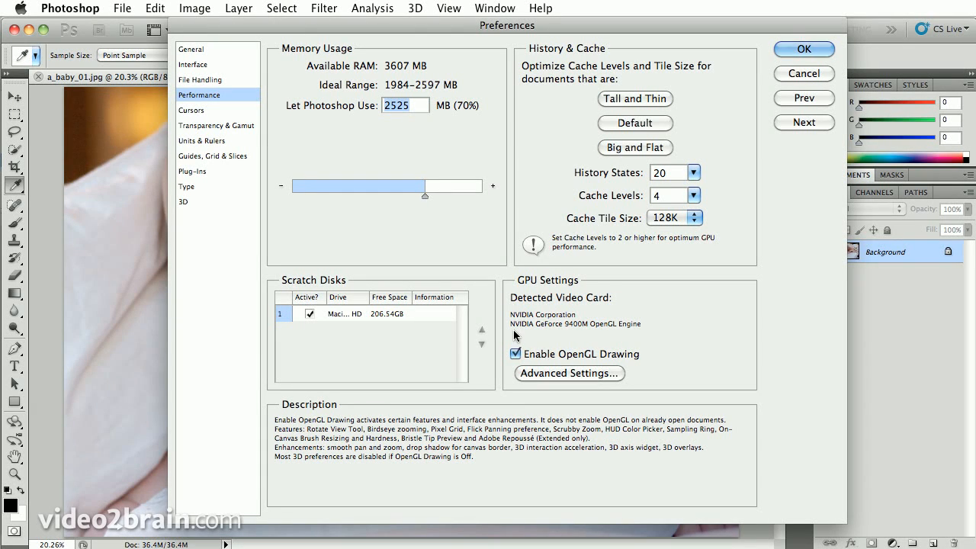
mouse_move(605, 367)
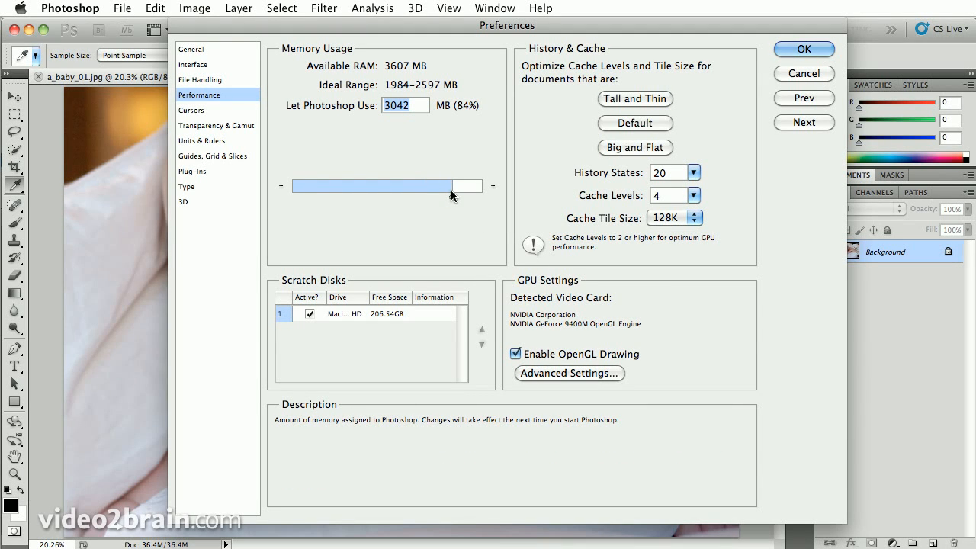
left_click_drag(454, 185, 457, 186)
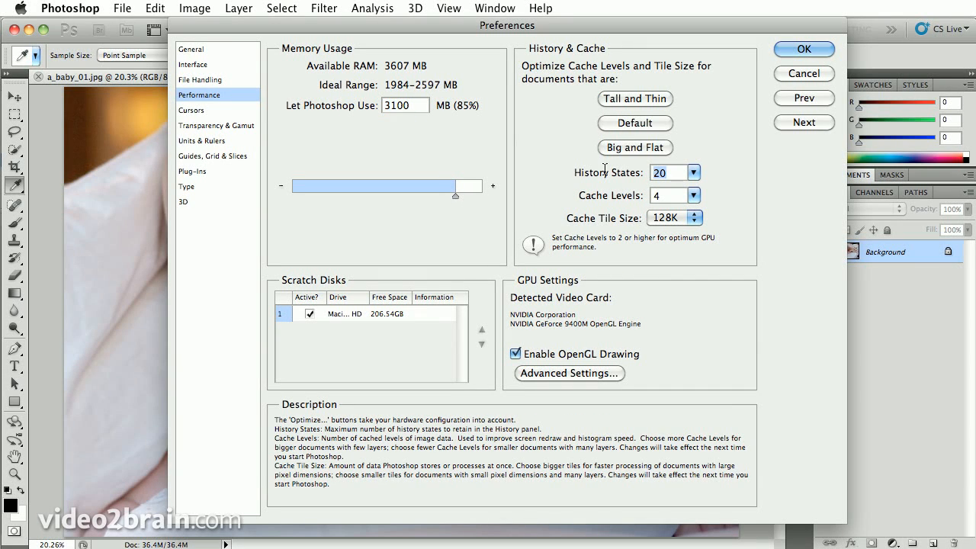
mouse_move(603, 175)
type("40")
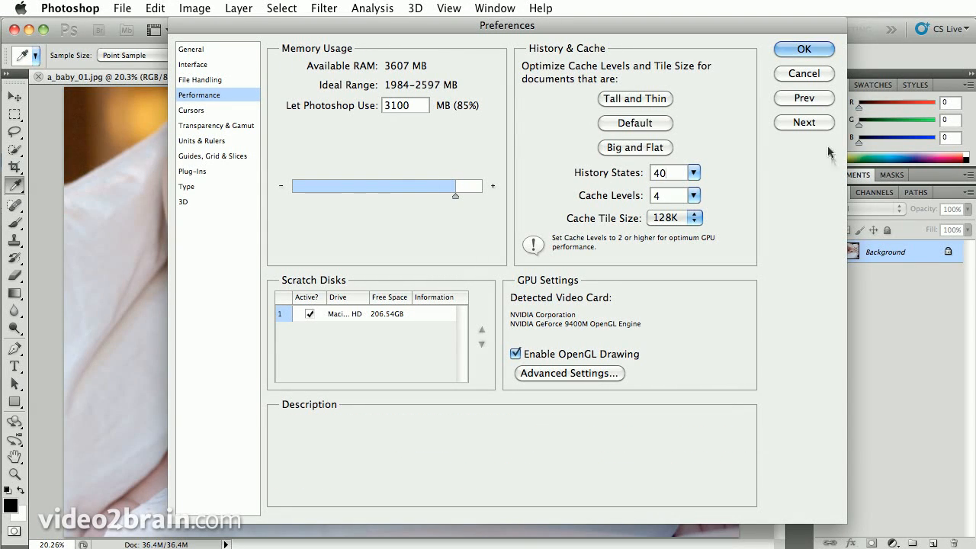
mouse_move(793, 185)
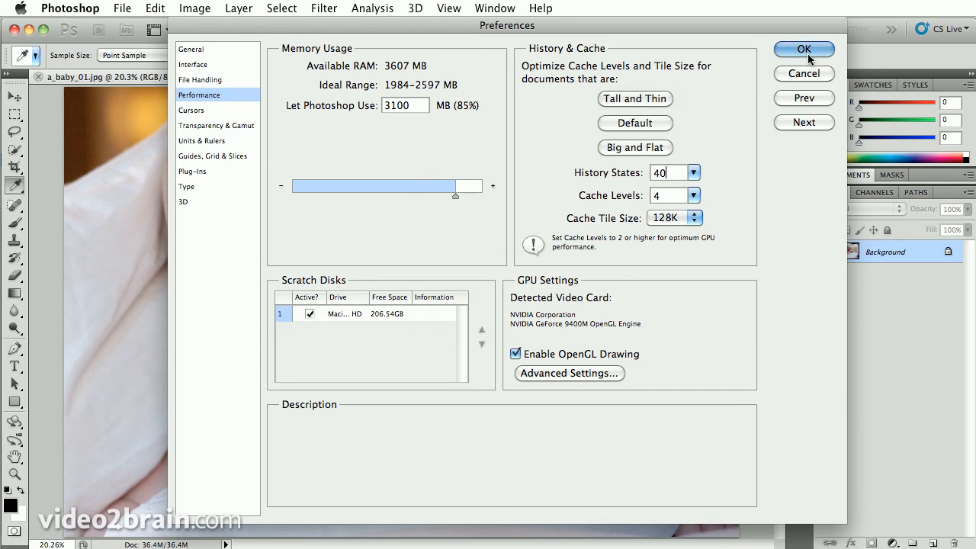
Step: Confirm the Performance preferences and reach the 3D commands for the baby photo
left_click(804, 49)
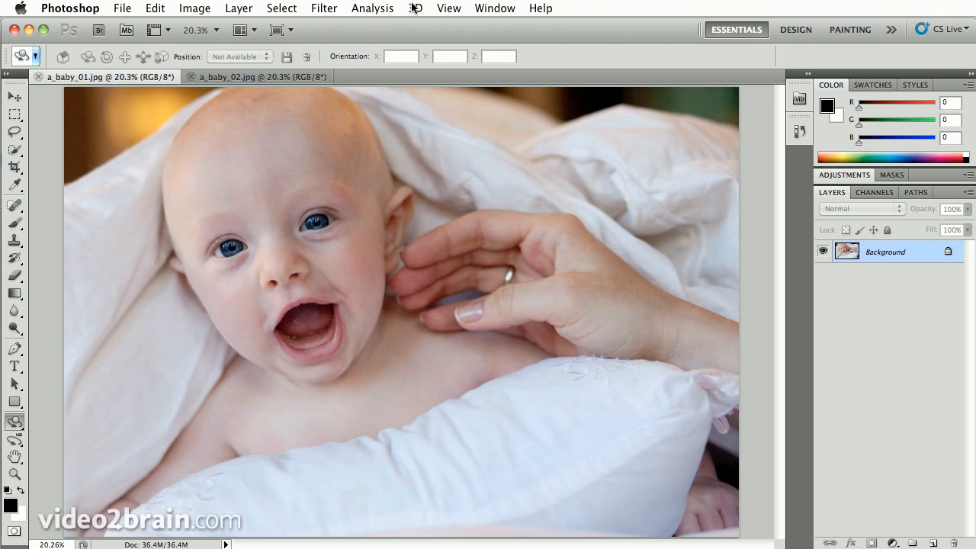
left_click(414, 9)
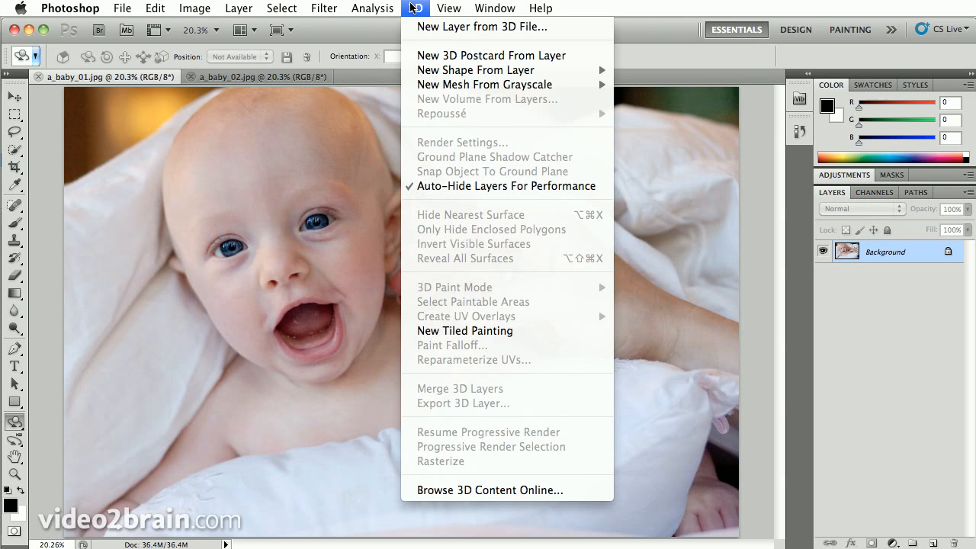
mouse_move(492, 55)
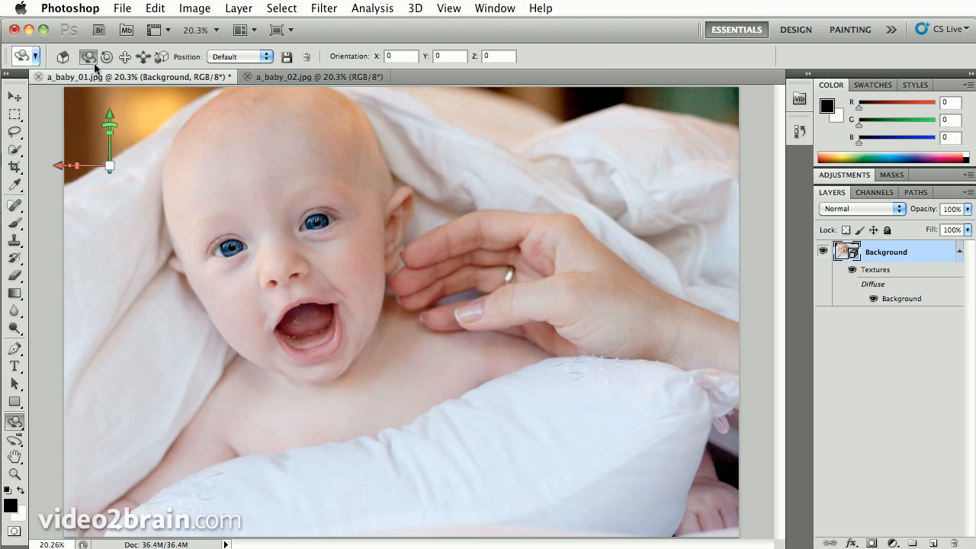
mouse_move(88, 56)
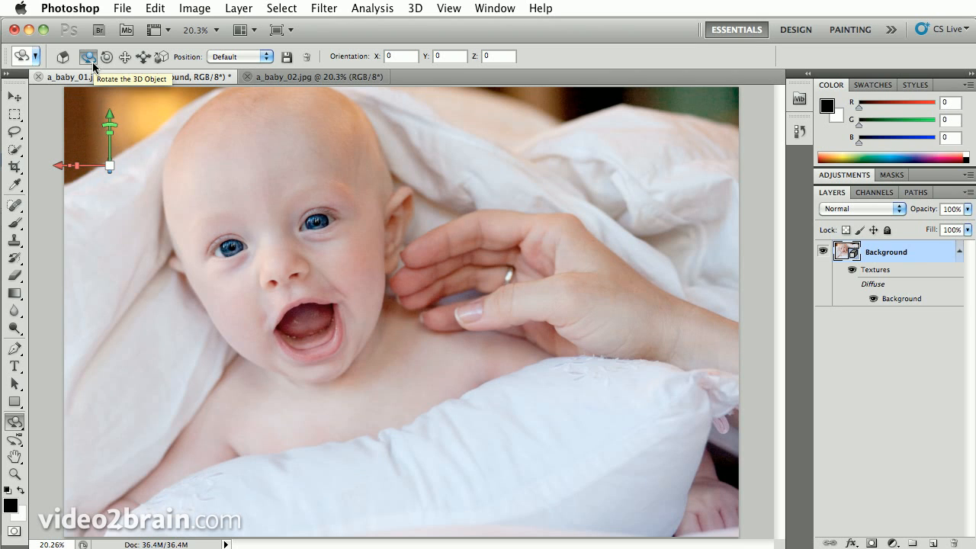
mouse_move(107, 57)
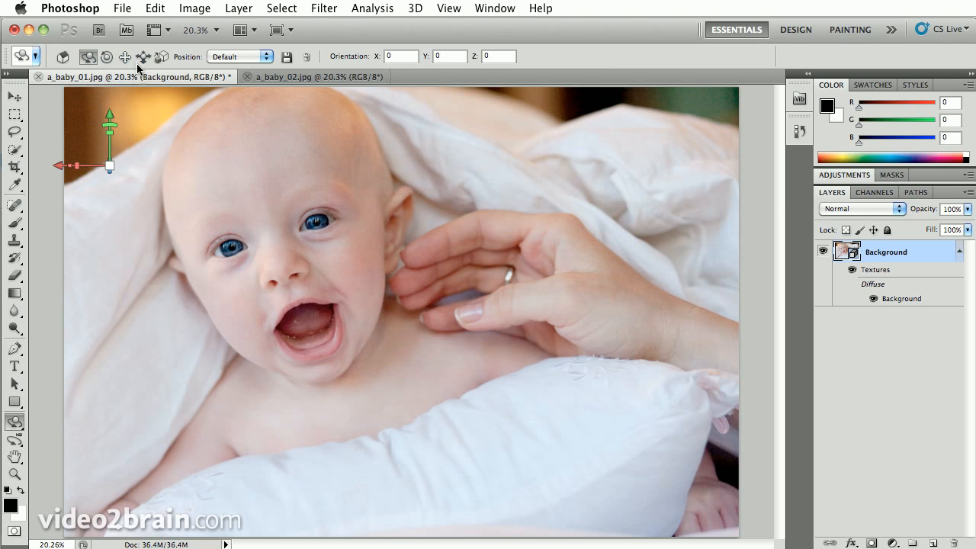
mouse_move(161, 56)
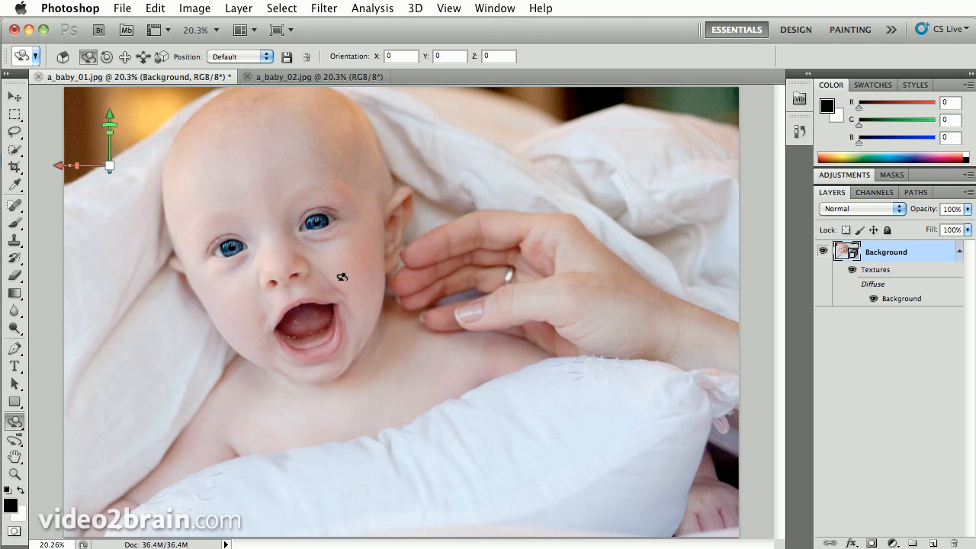
mouse_move(418, 366)
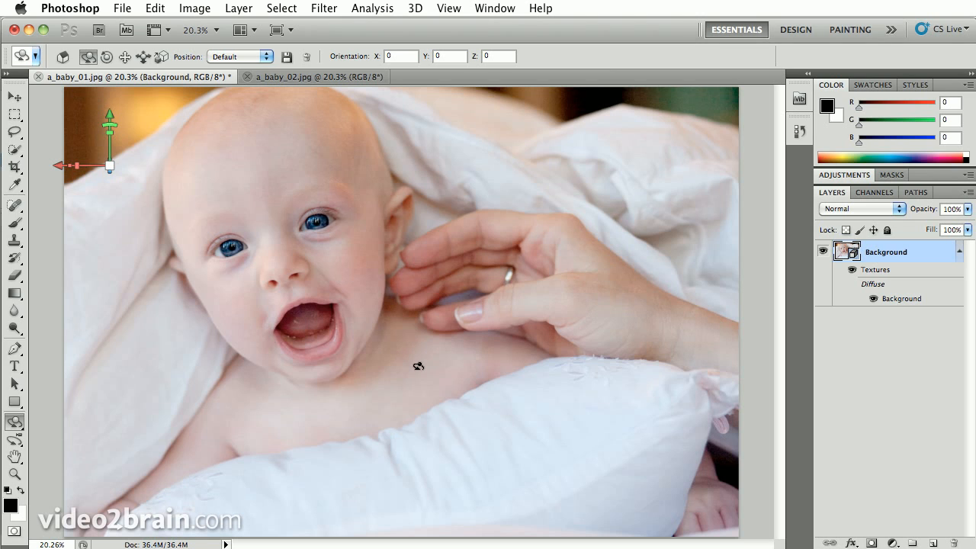
mouse_move(406, 335)
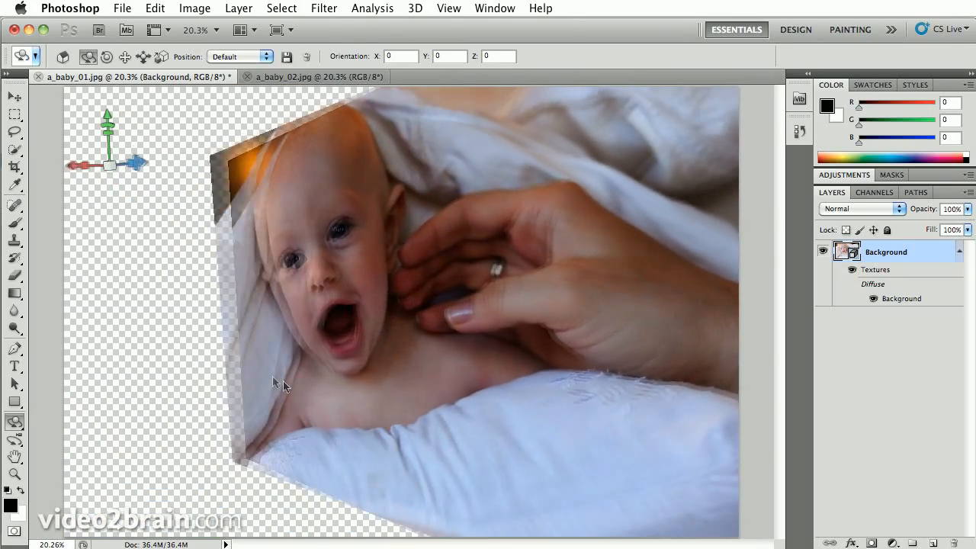
Step: Rotate the baby postcard to an orientation of about -33, -21, -5.4
left_click_drag(278, 385, 264, 283)
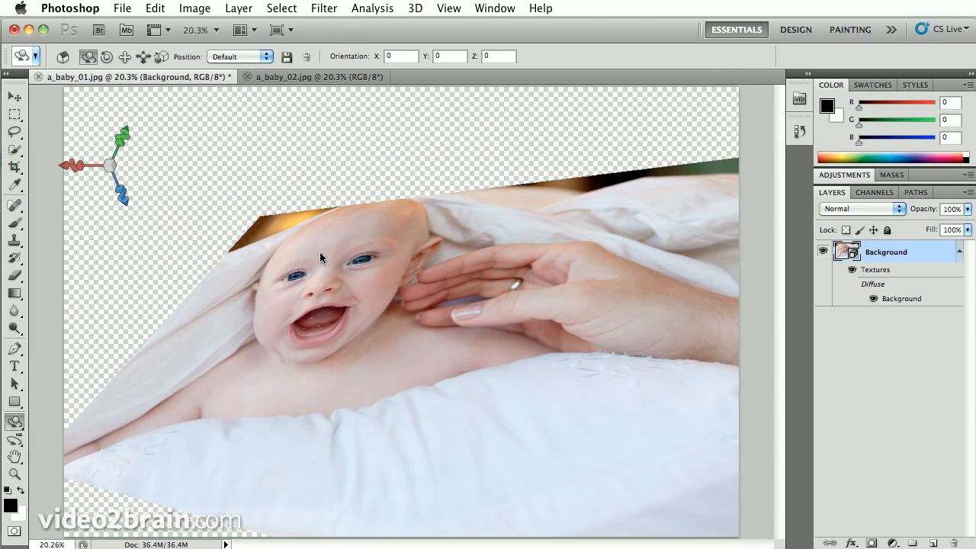
mouse_move(263, 248)
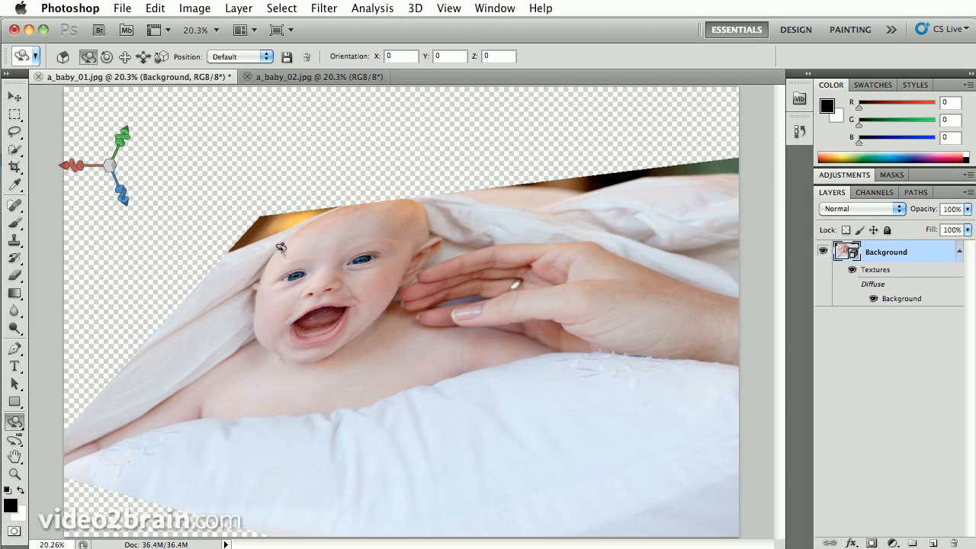
left_click_drag(282, 244, 260, 221)
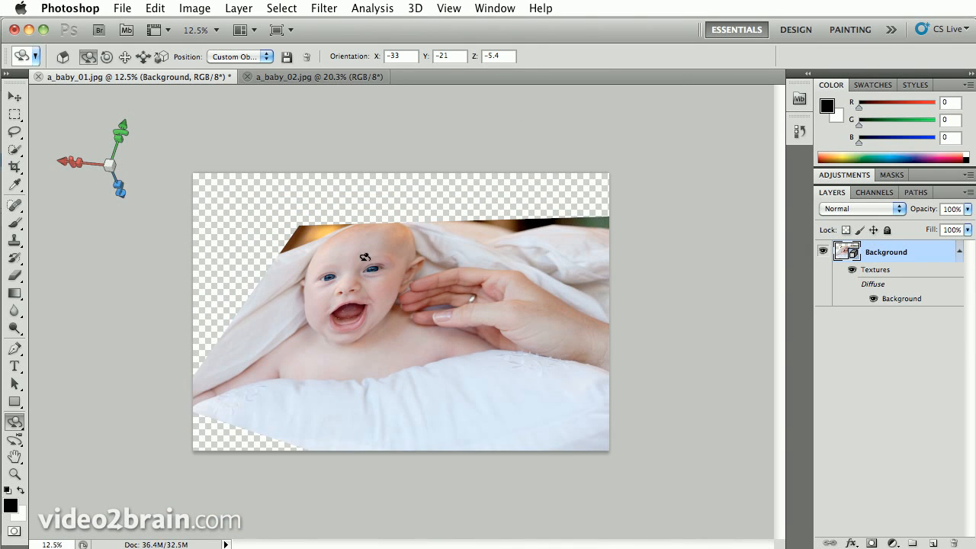
Step: Extend the crop box beyond the image edges to enlarge the canvas around the postcard
left_click(14, 167)
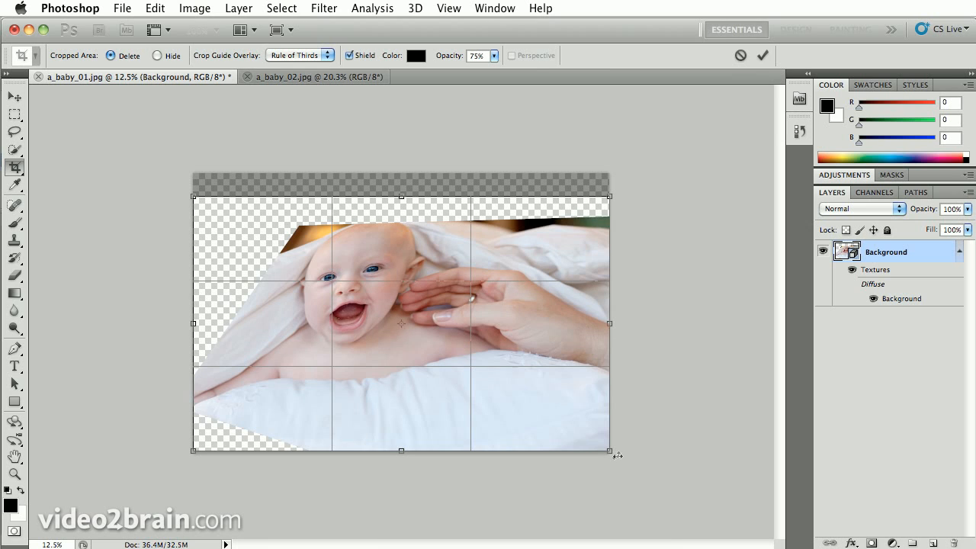
left_click_drag(610, 450, 661, 511)
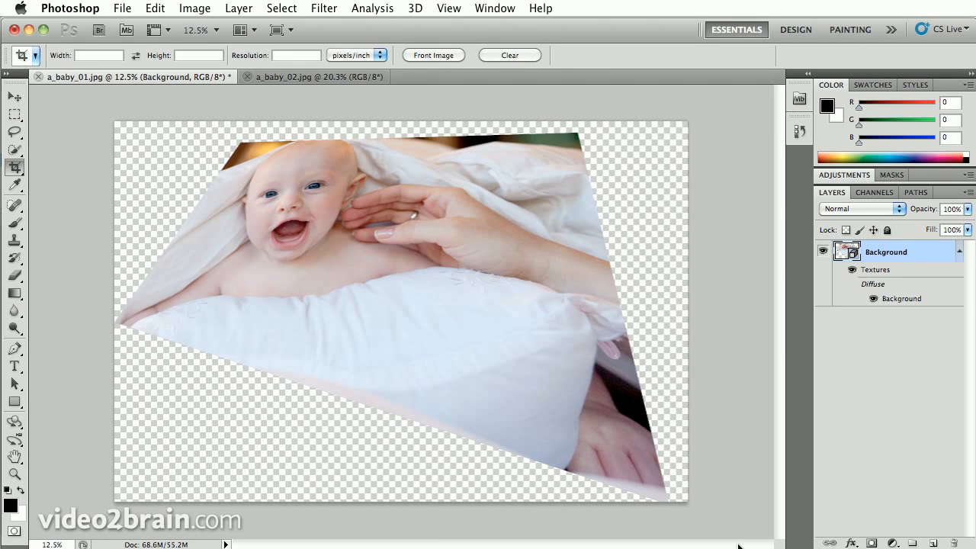
mouse_move(573, 416)
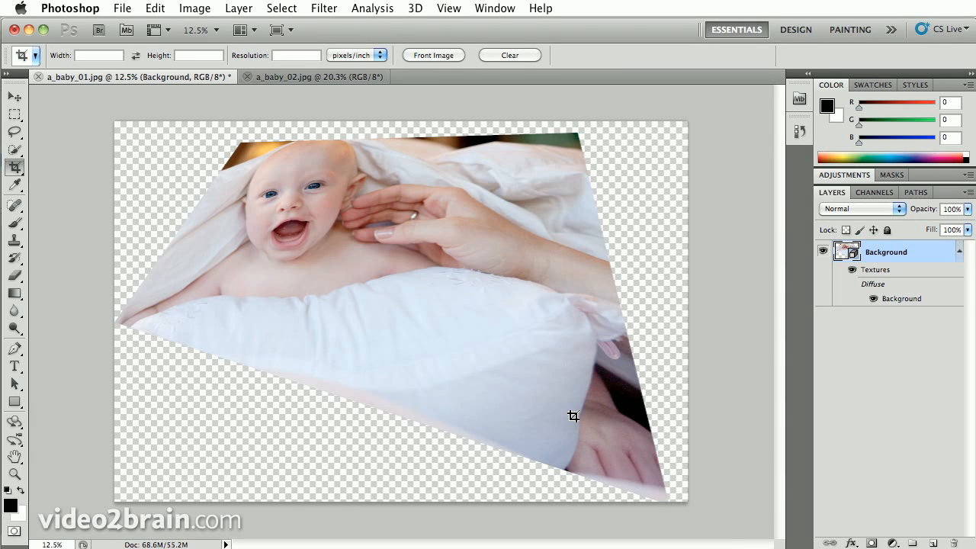
mouse_move(385, 223)
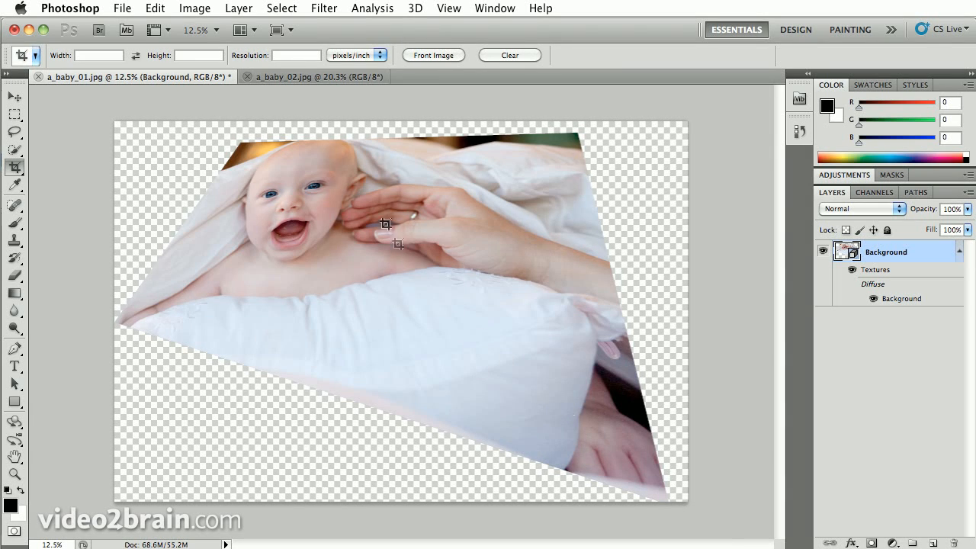
mouse_move(320, 128)
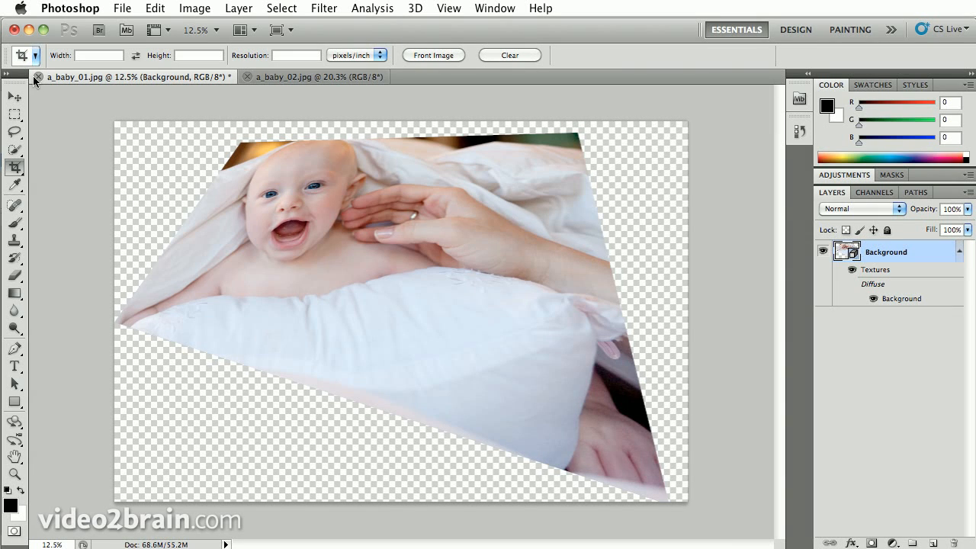
Step: Close a_baby_01.jpg without saving its changes
left_click(35, 76)
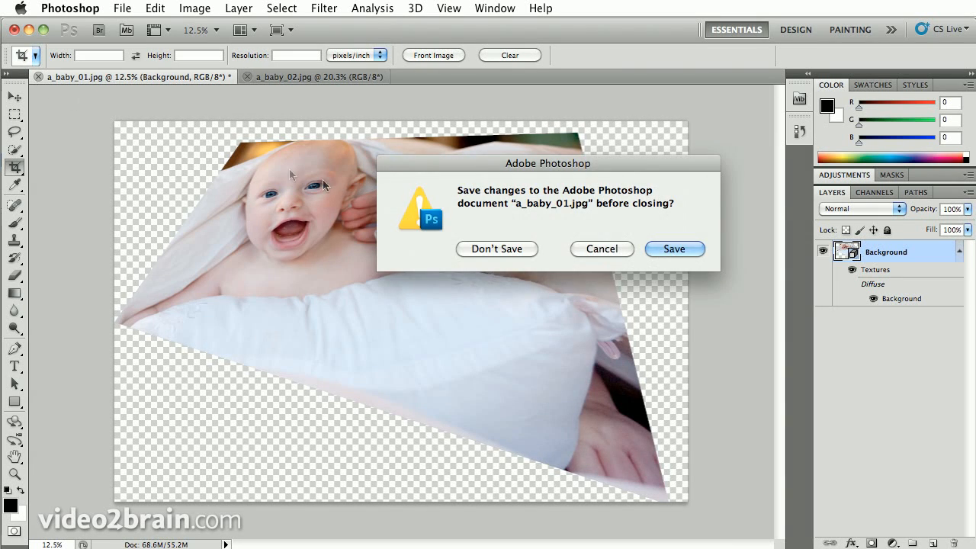
left_click(496, 249)
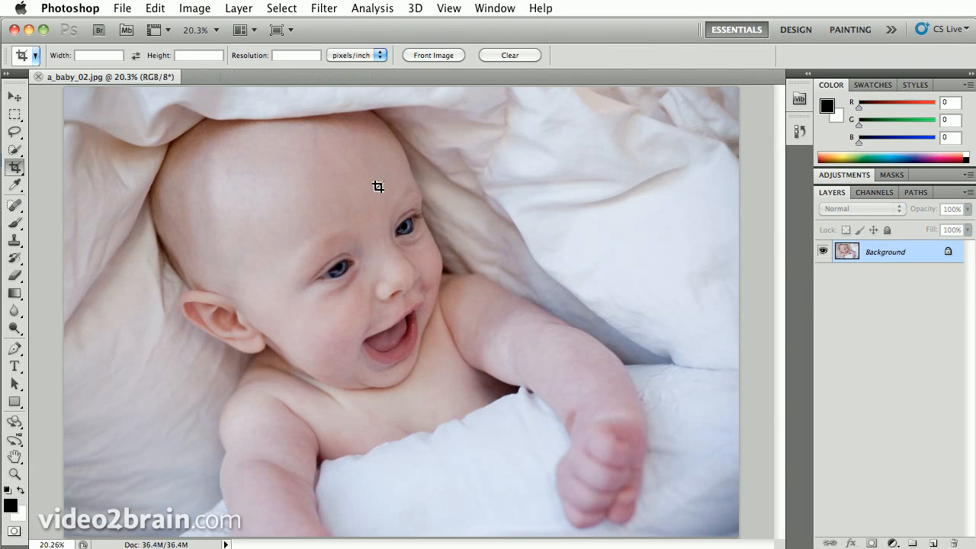
mouse_move(381, 179)
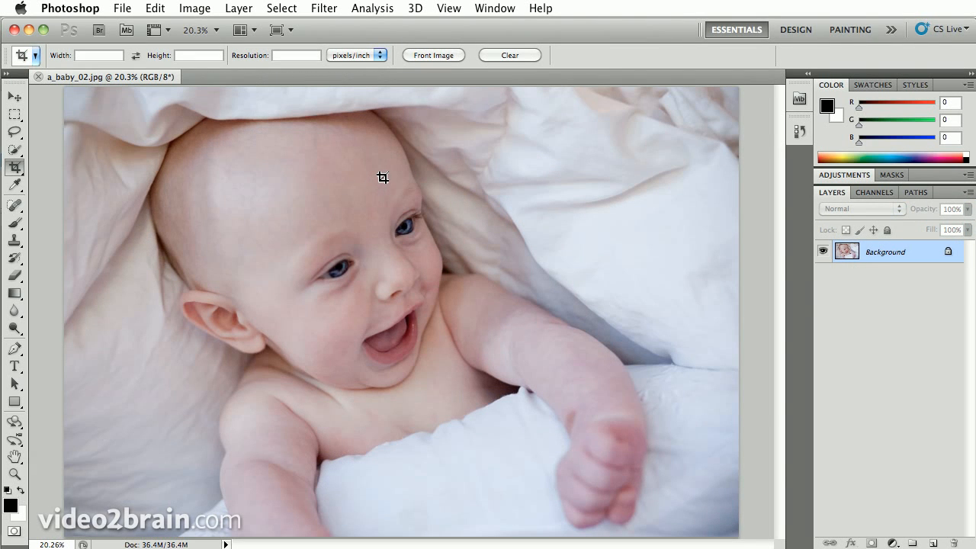
mouse_move(345, 264)
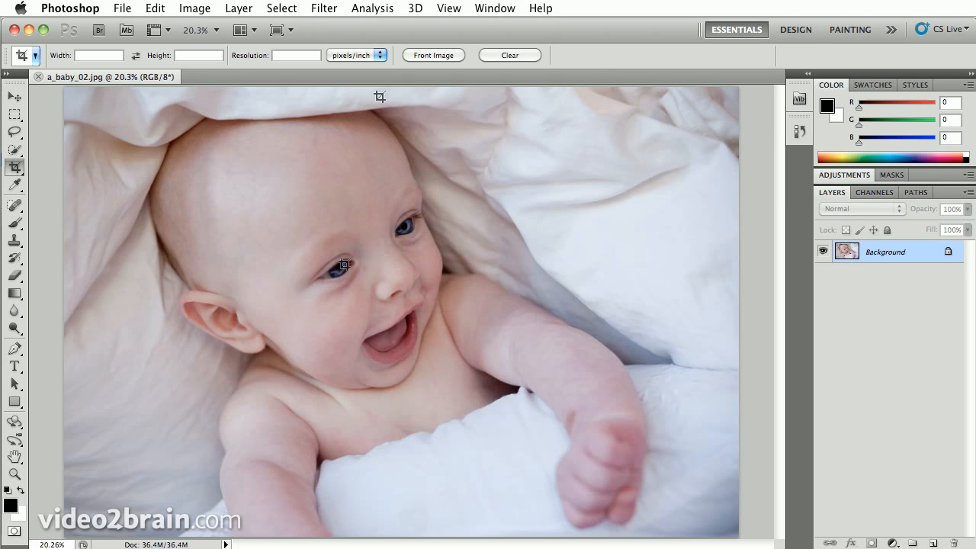
Step: Wrap a_baby_02.jpg onto a 3D soda can via New Shape From Layer
left_click(415, 9)
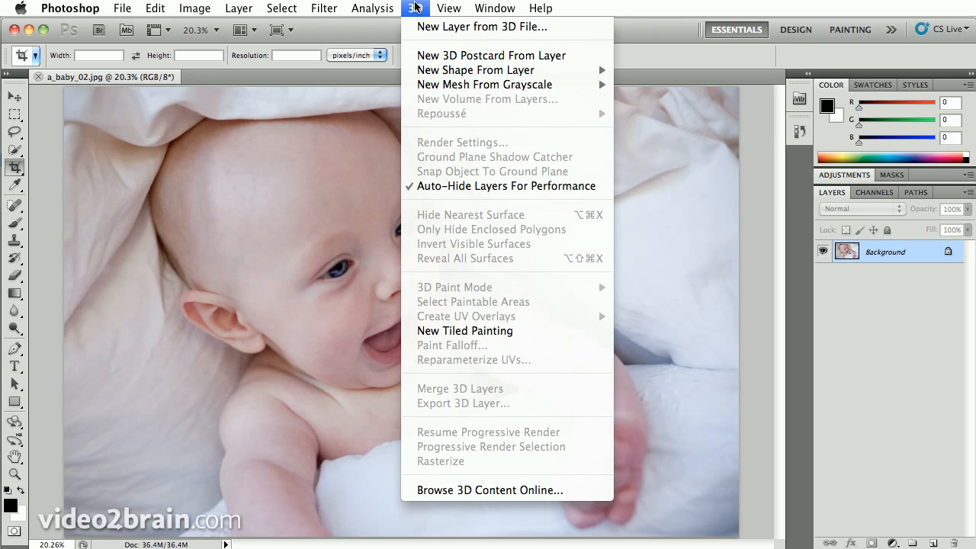
mouse_move(475, 70)
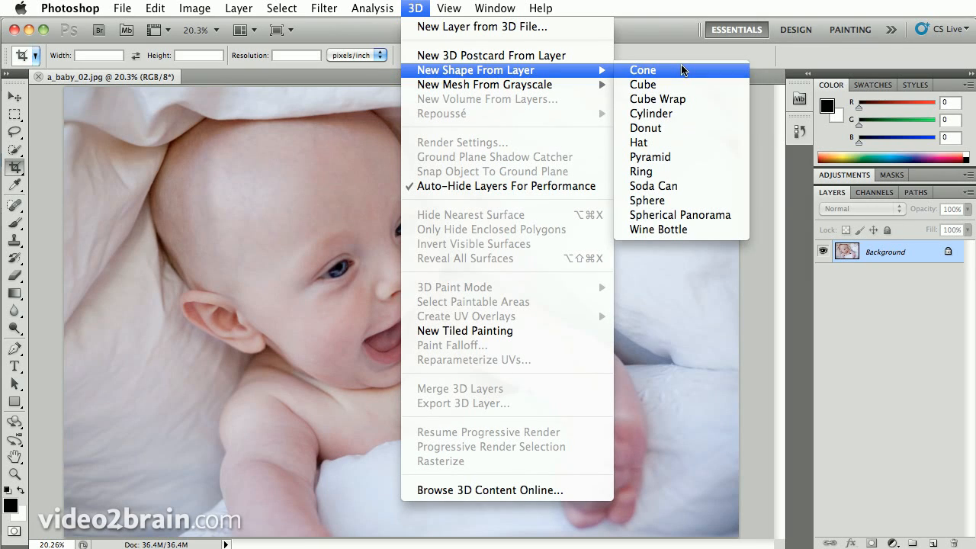
mouse_move(653, 186)
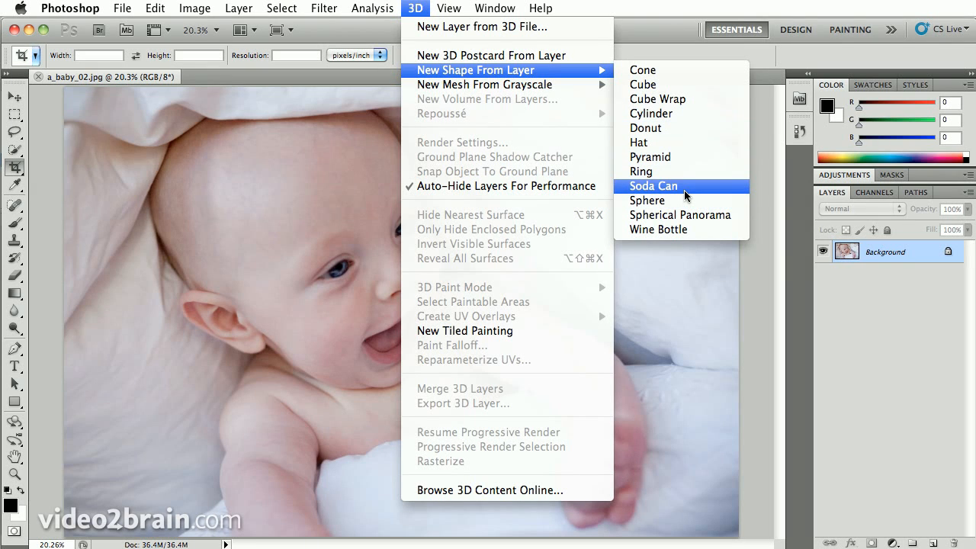
left_click(652, 186)
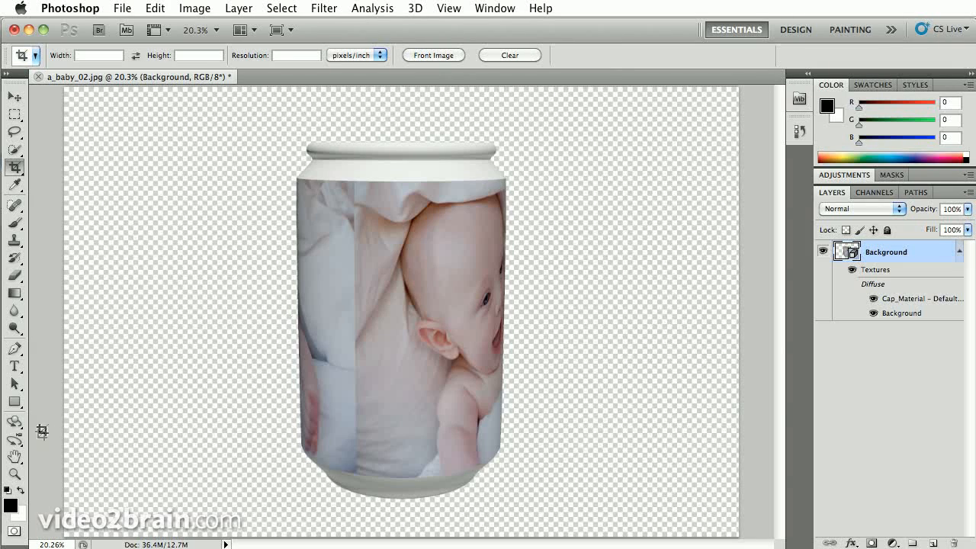
mouse_move(15, 423)
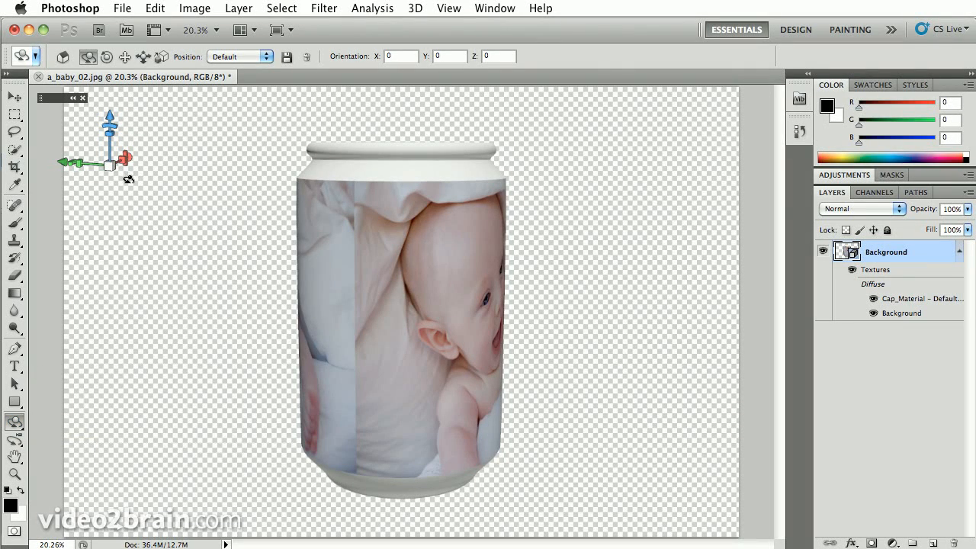
mouse_move(156, 159)
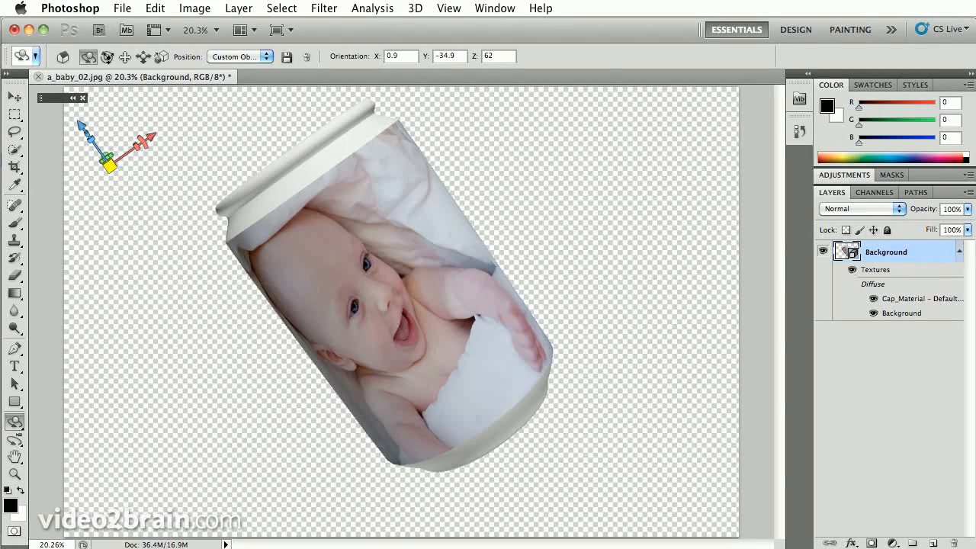
Step: Switch to the 3D Object Roll tool for the soda can
left_click(107, 57)
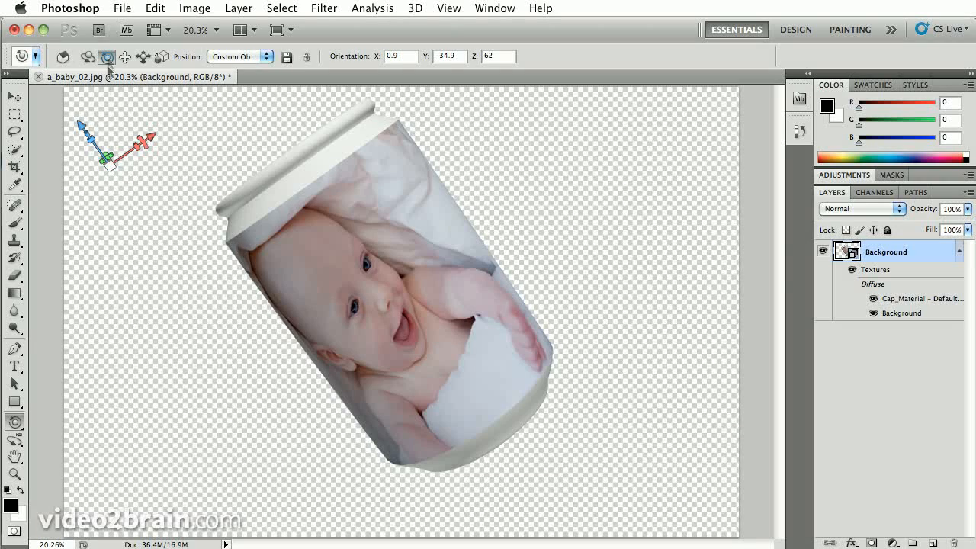
mouse_move(106, 57)
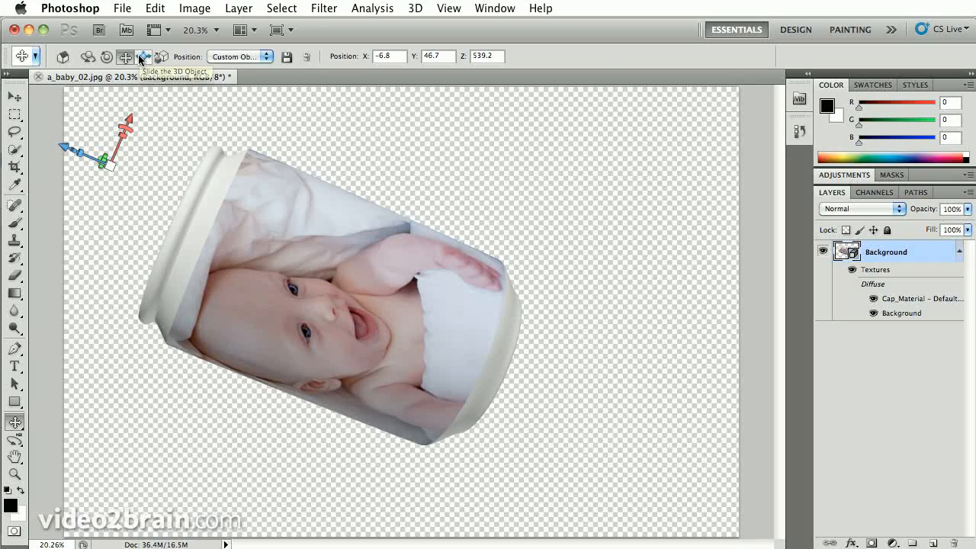
mouse_move(144, 56)
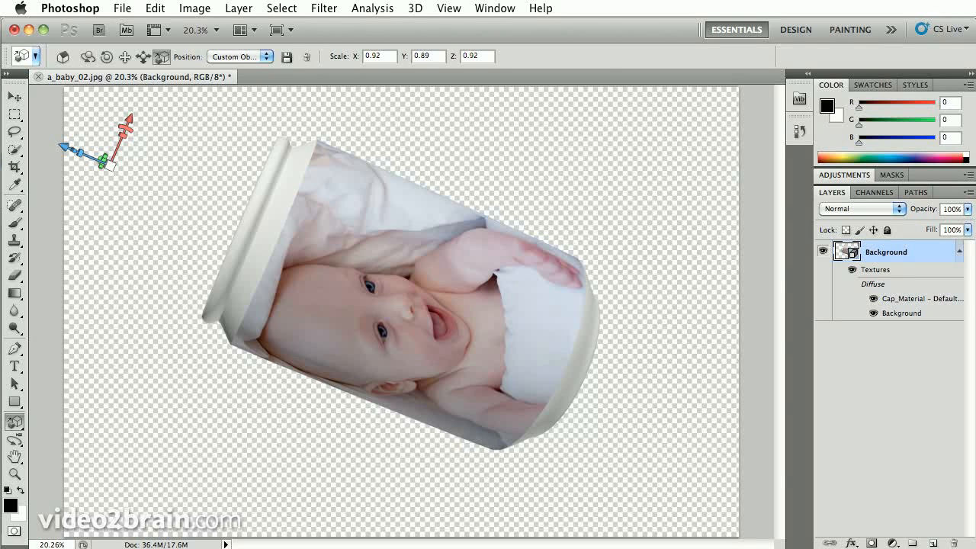
mouse_move(403, 7)
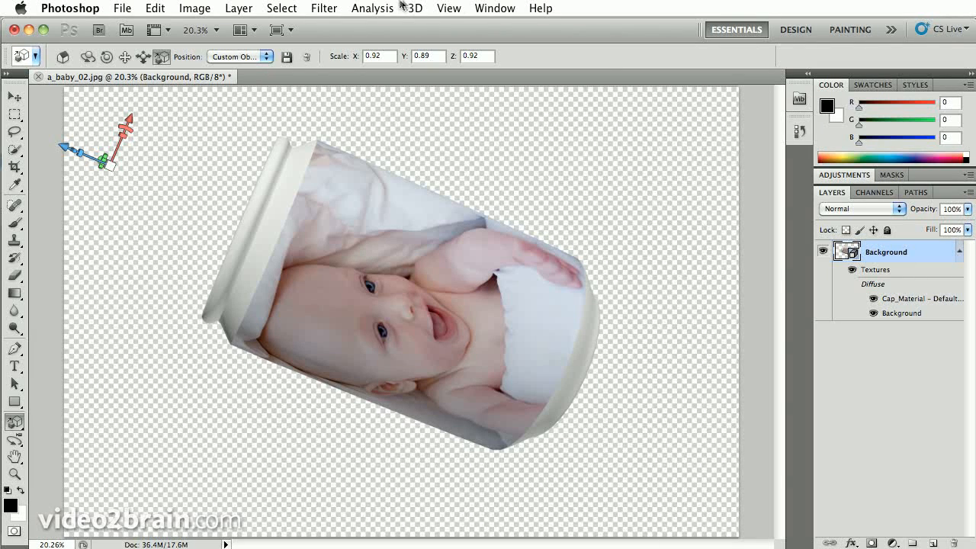
Step: Bring up the 3D command list over the rescaled soda can
left_click(413, 8)
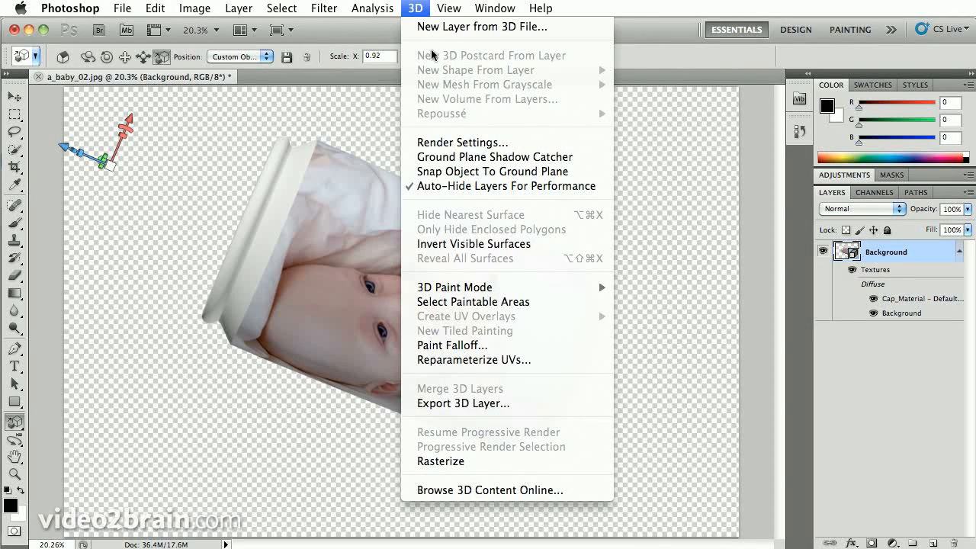
mouse_move(432, 118)
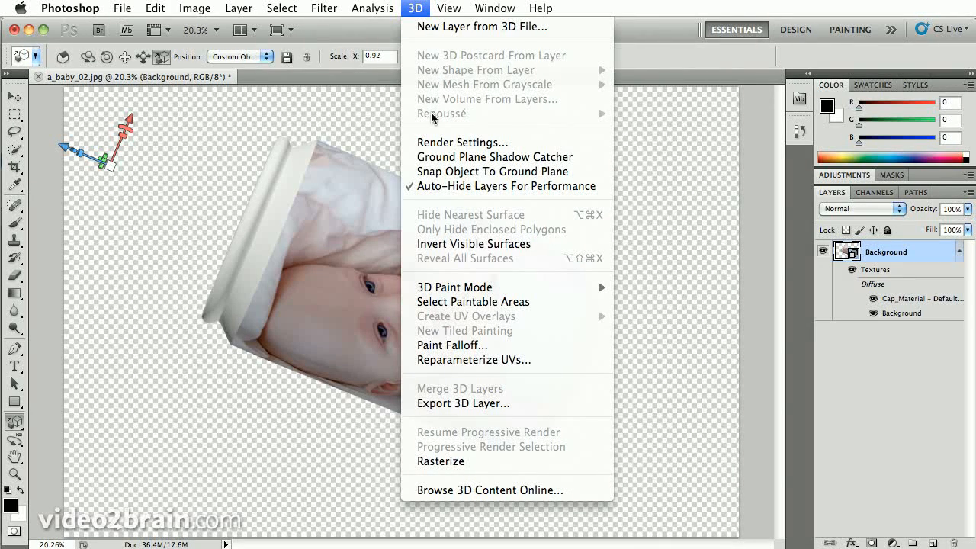
mouse_move(427, 7)
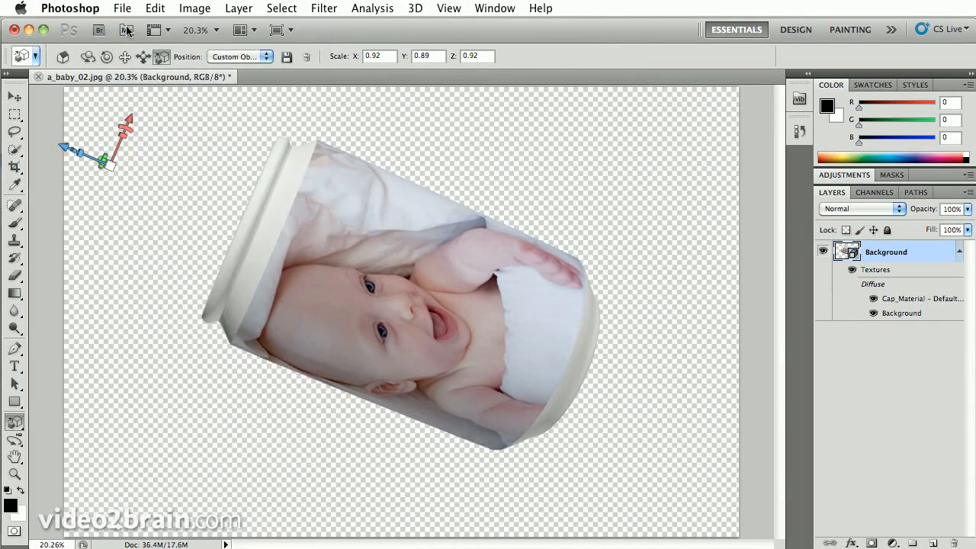
Step: Create a new white 7 × 5 inch, 150 ppi document named 3d_car
left_click(122, 8)
type("3")
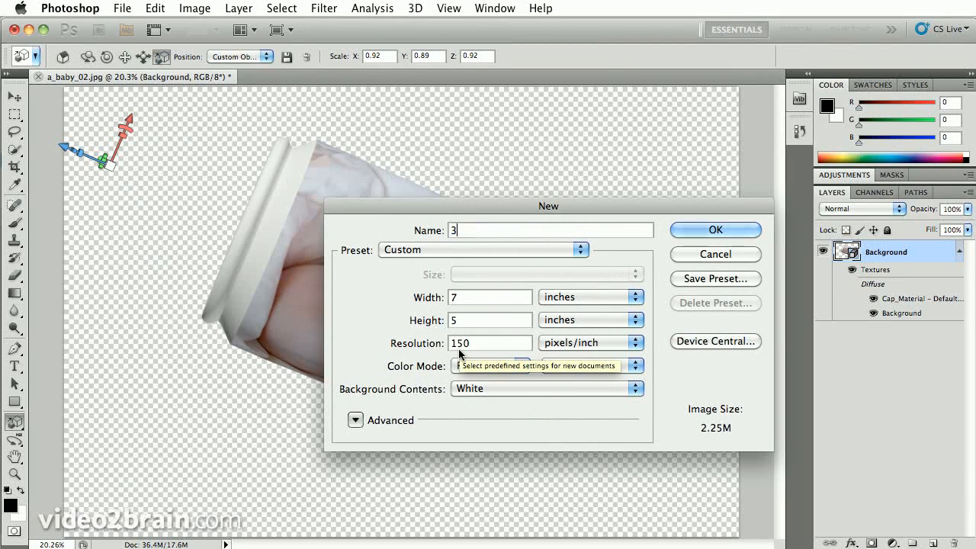
type("d_c")
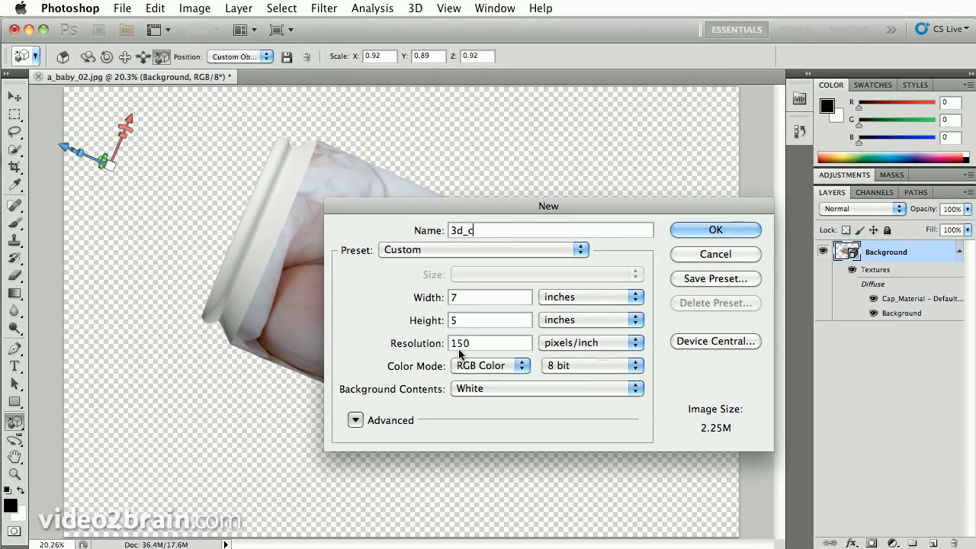
type("ar")
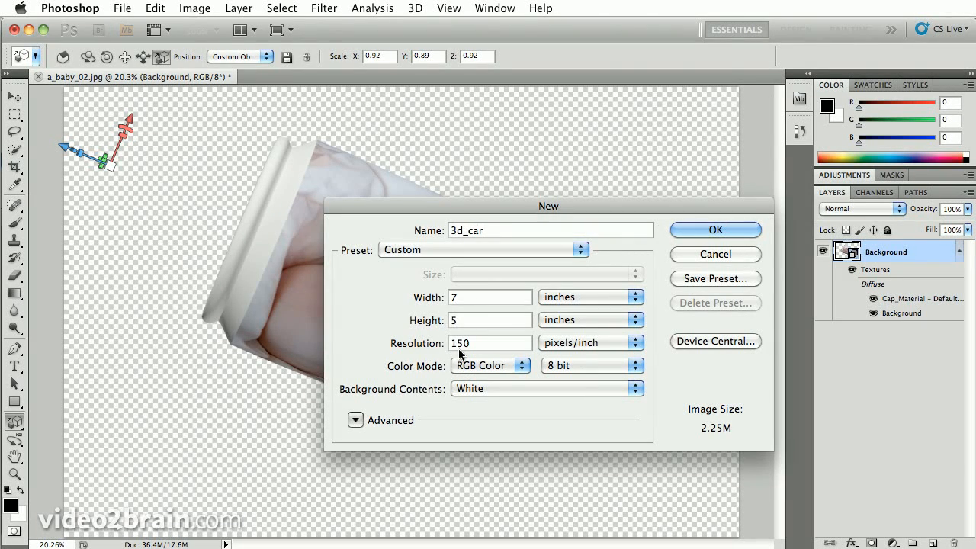
left_click(714, 230)
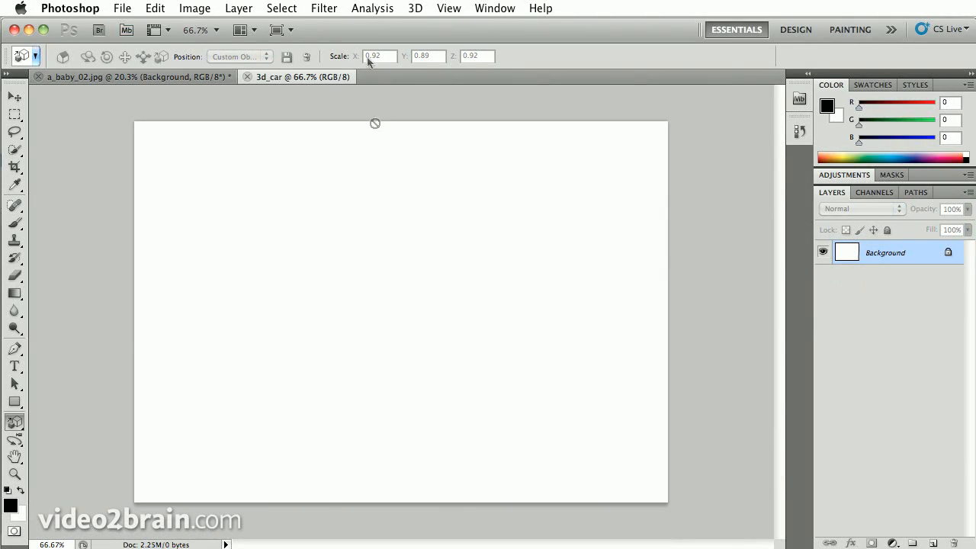
Step: Start loading a 3D model as a layer and enter the 04_20_3d_object folder
left_click(414, 8)
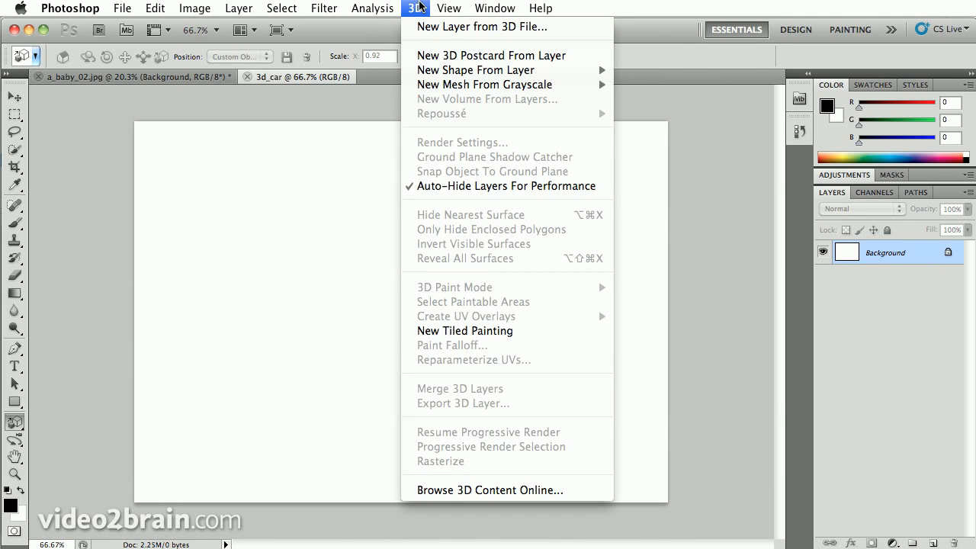
mouse_move(482, 27)
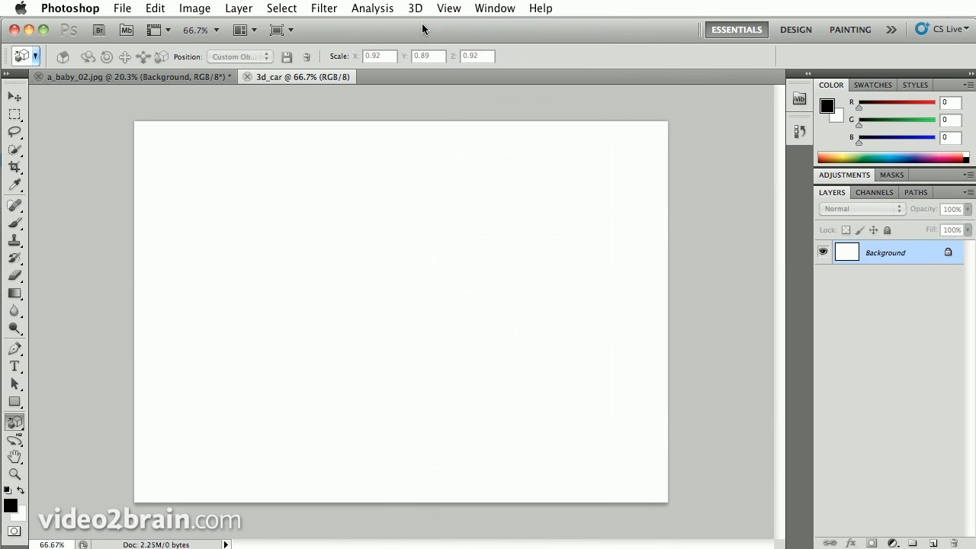
left_click(122, 9)
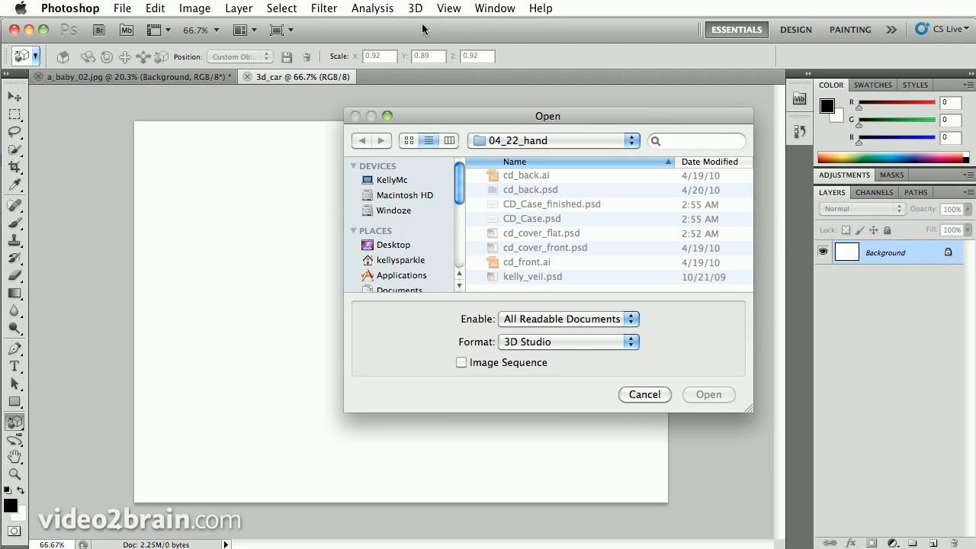
mouse_move(511, 145)
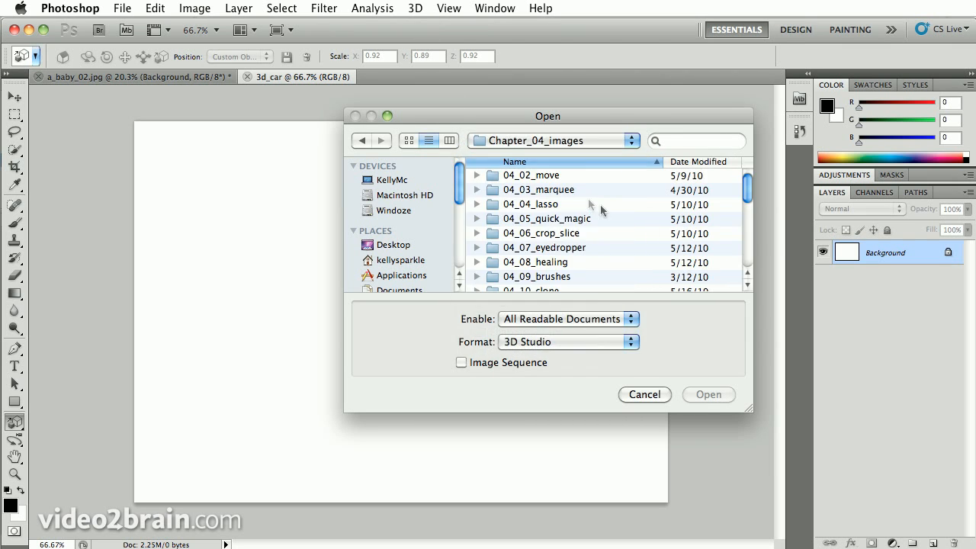
scroll("down", 3)
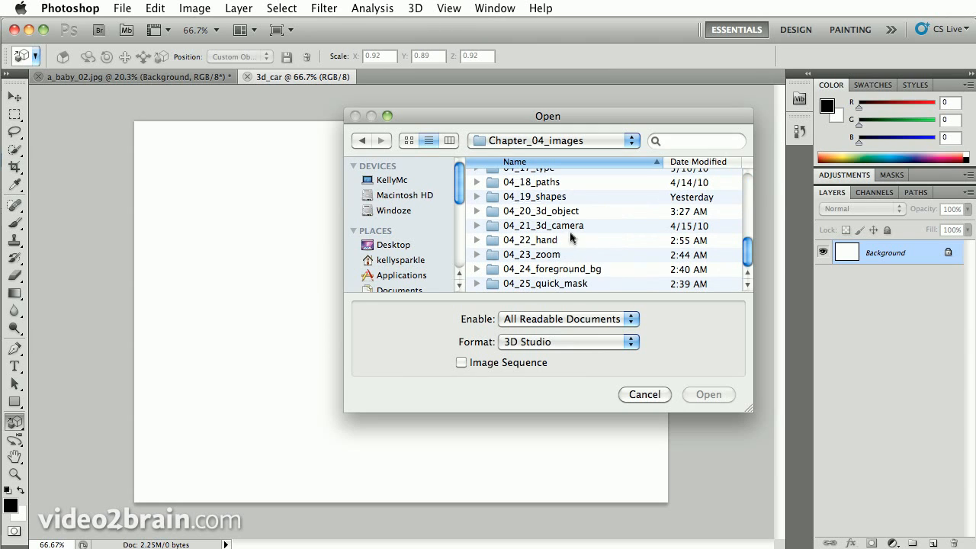
double_click(542, 212)
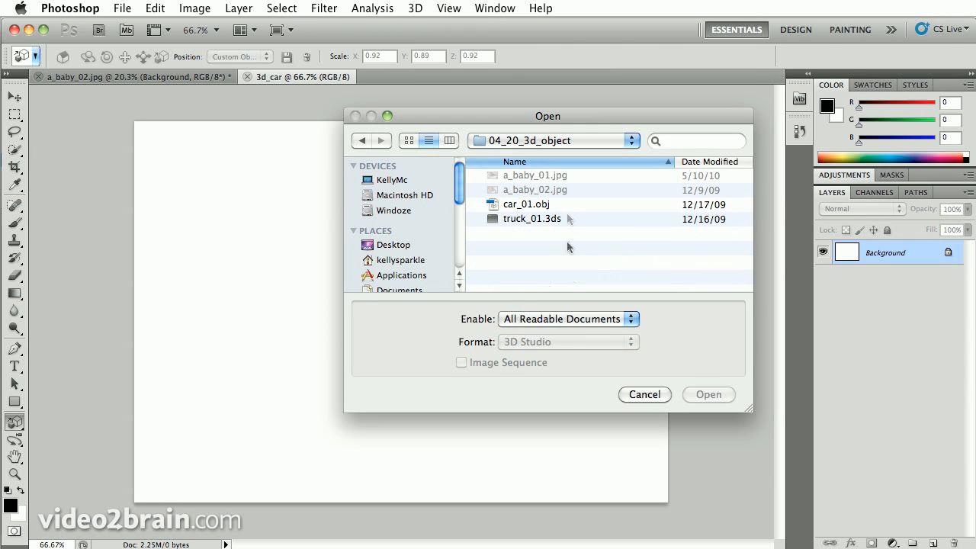
mouse_move(522, 186)
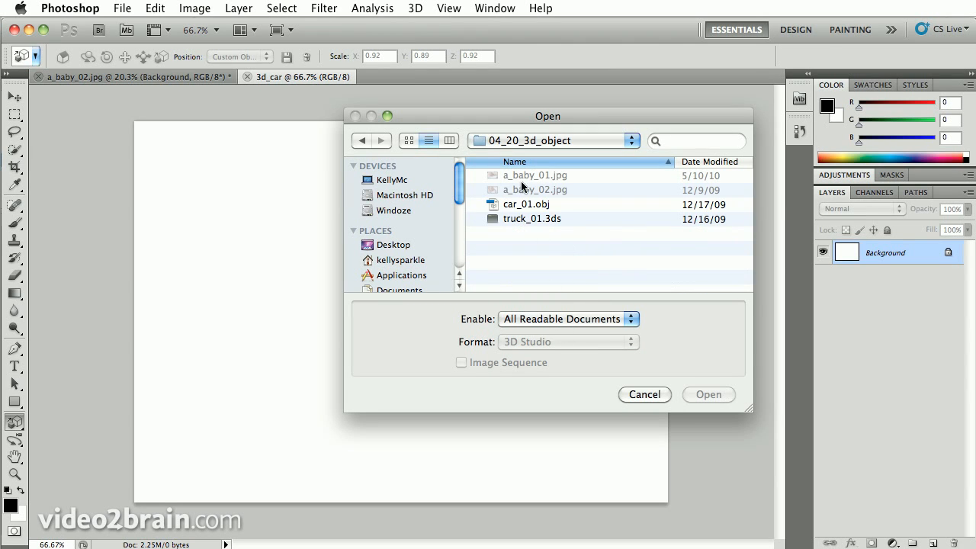
Step: Select car_01.obj and keep its Wavefront|OBJ format unchanged
left_click(526, 203)
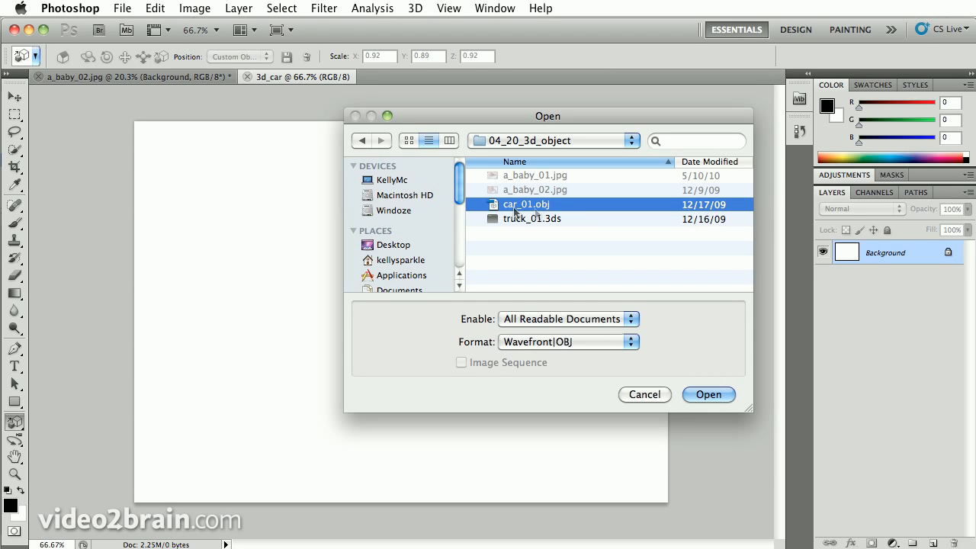
mouse_move(572, 342)
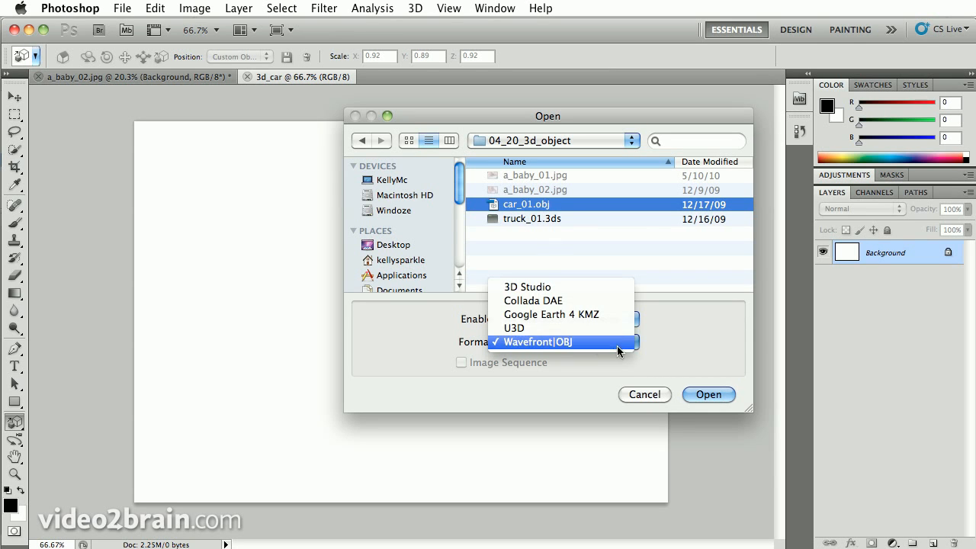
mouse_move(613, 328)
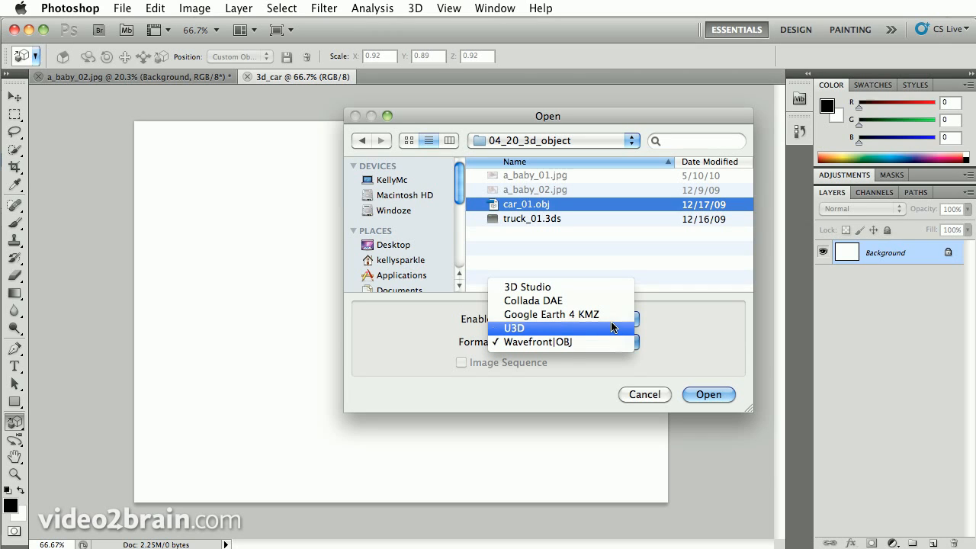
mouse_move(614, 318)
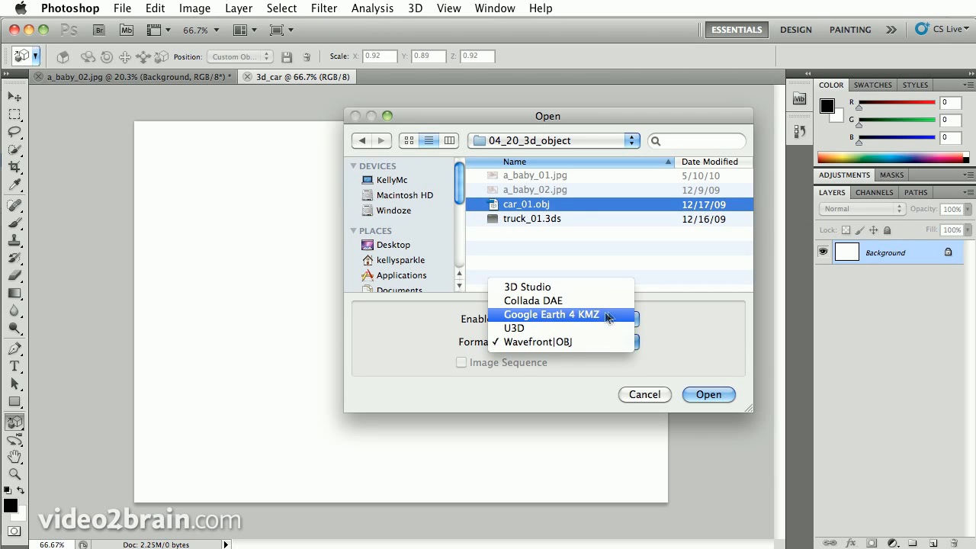
mouse_move(557, 326)
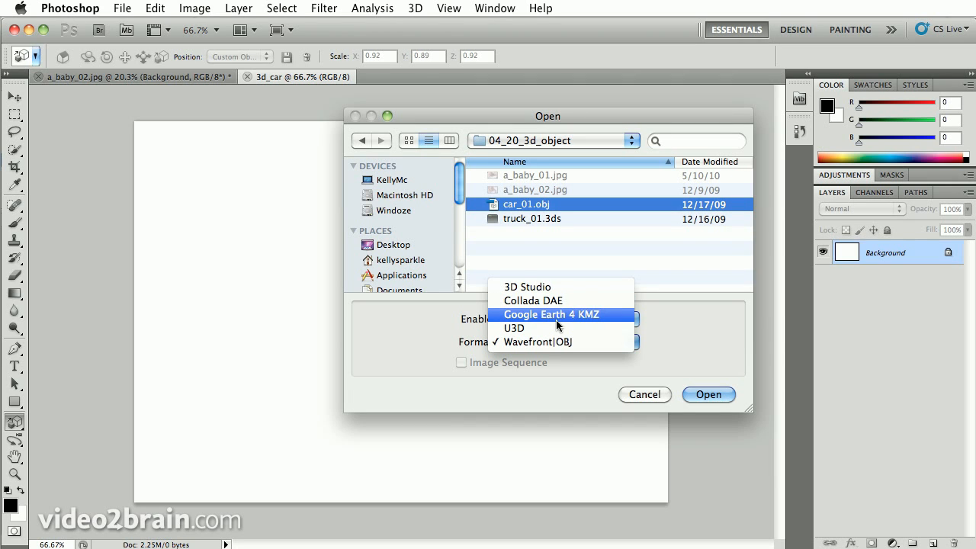
mouse_move(730, 334)
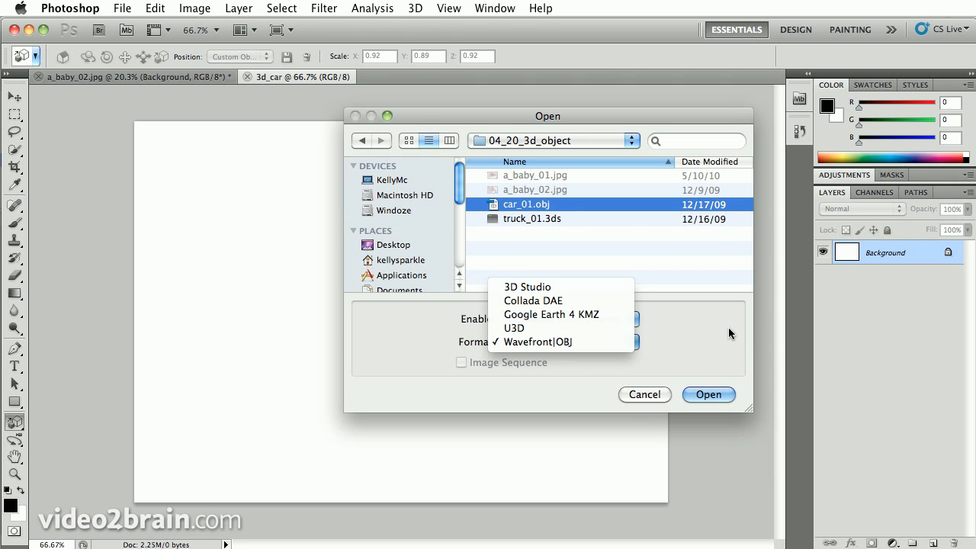
left_click(538, 342)
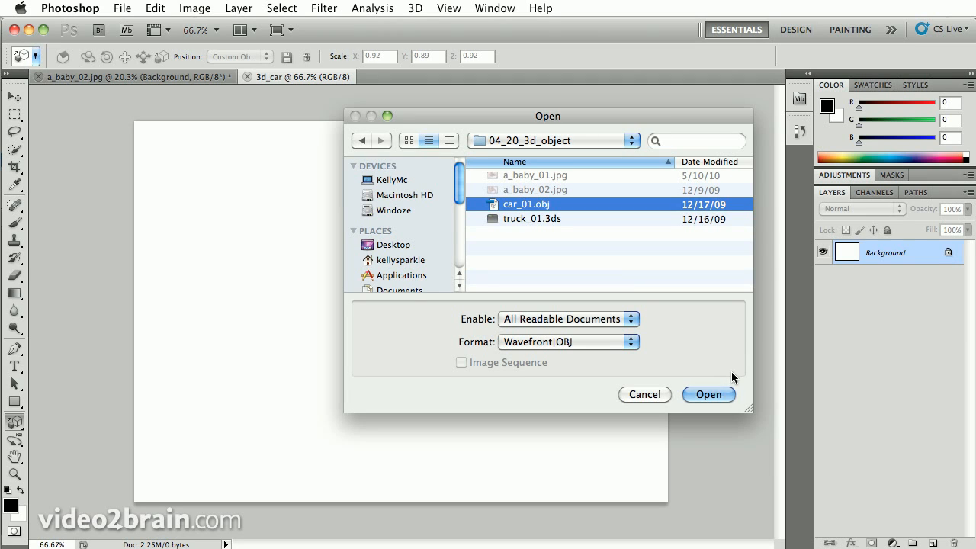
Step: Import car_01.obj as a 3D layer and rotate it to a front three-quarter angle
left_click(708, 394)
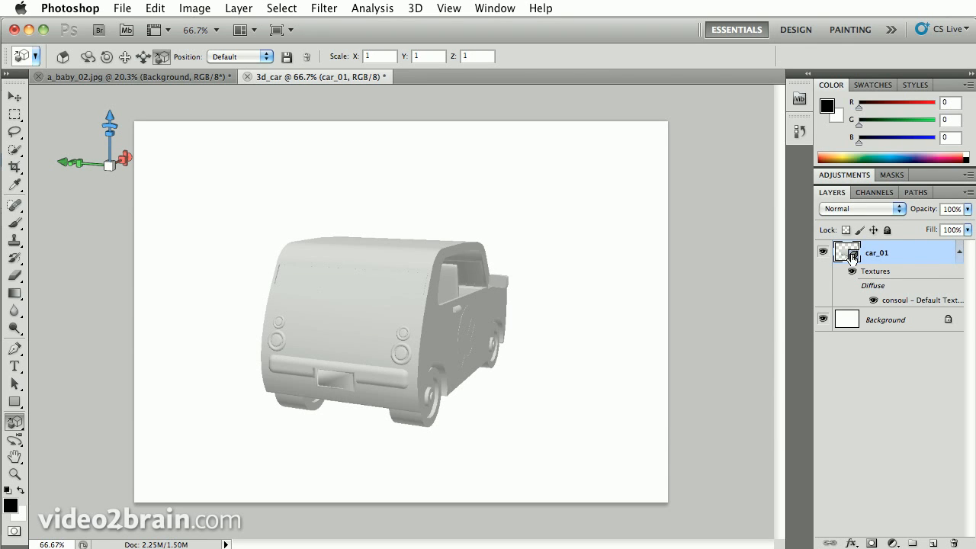
mouse_move(410, 259)
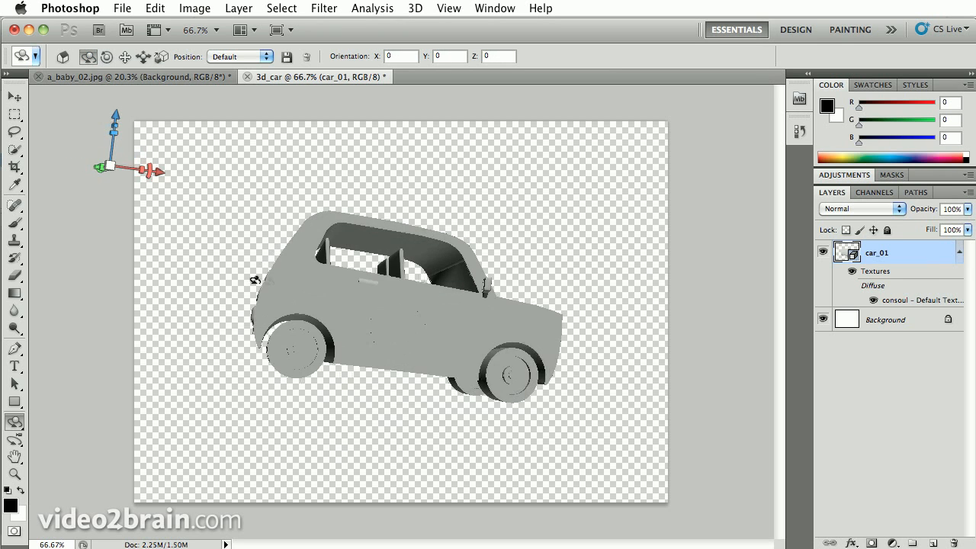
left_click_drag(396, 305, 343, 298)
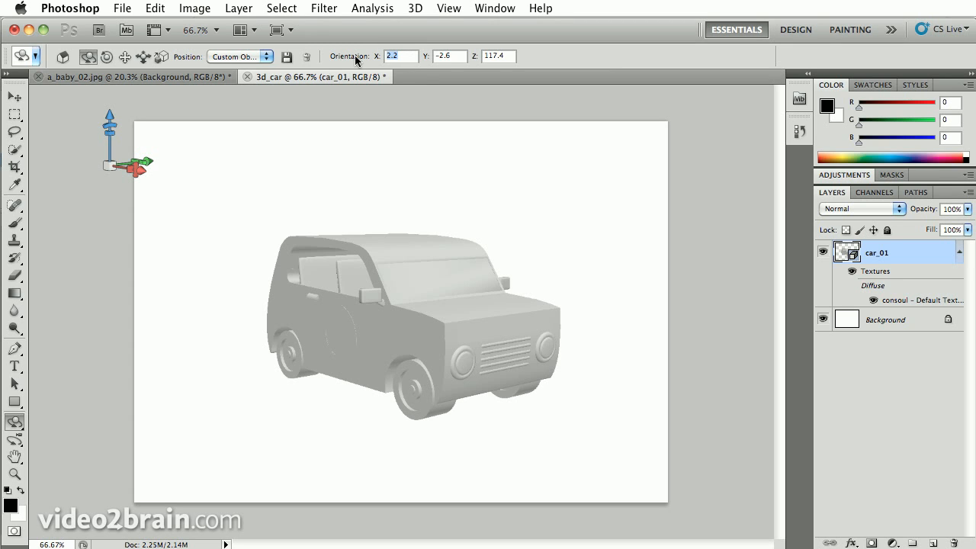
Step: Step the car through the Left, Right, Top and Bottom preset views, ending on Back
left_click(239, 55)
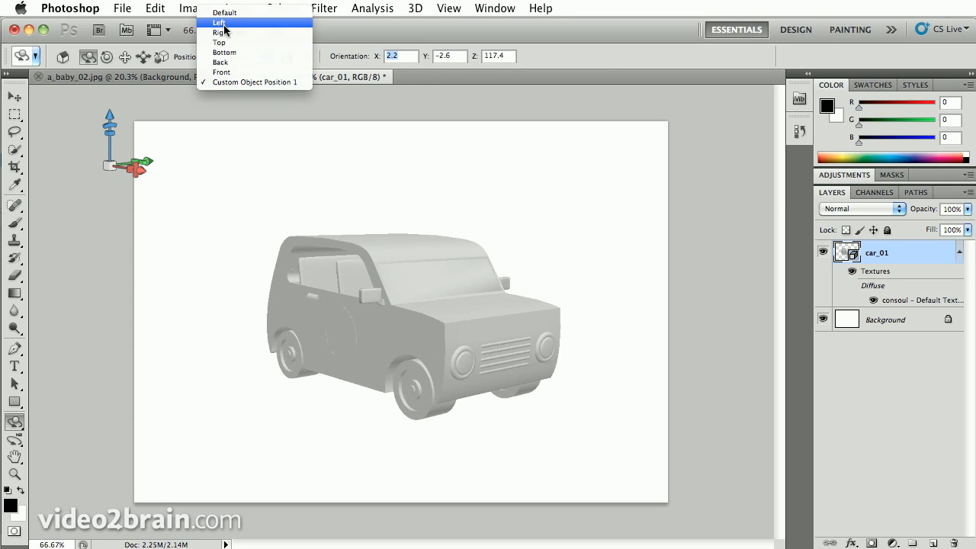
left_click(220, 21)
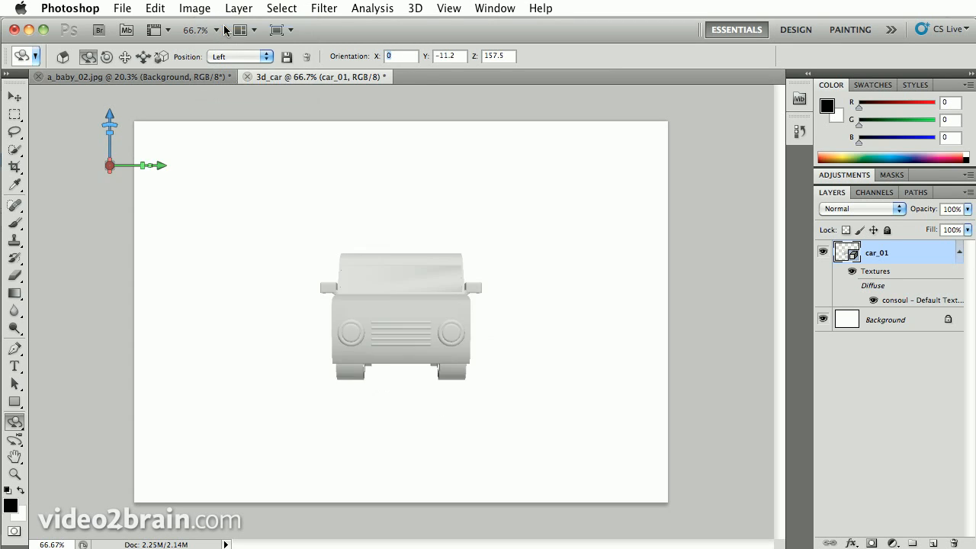
left_click(267, 56)
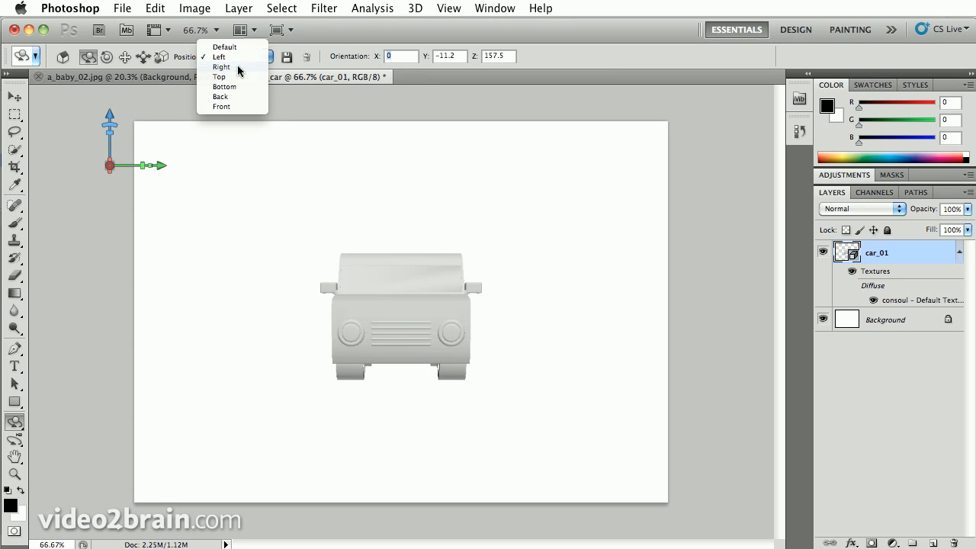
left_click(221, 67)
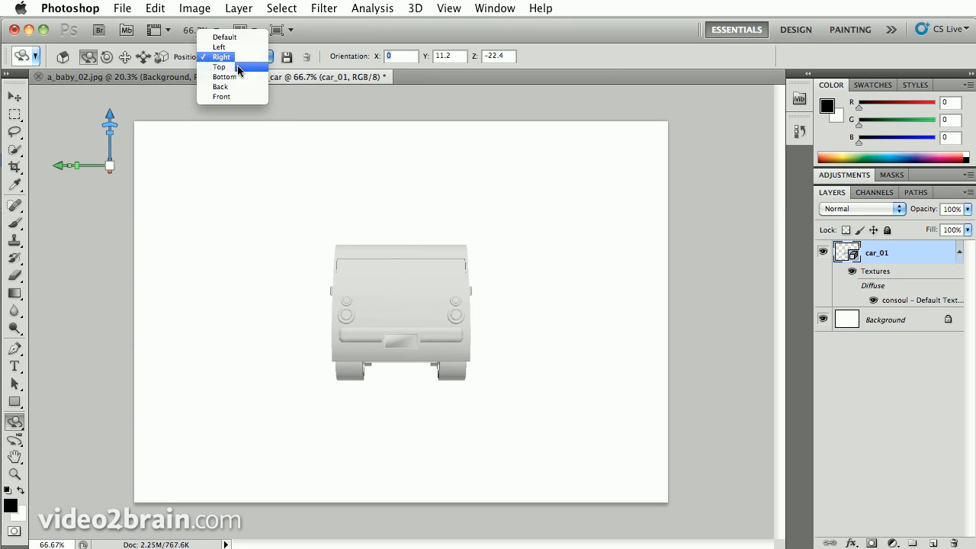
left_click(224, 66)
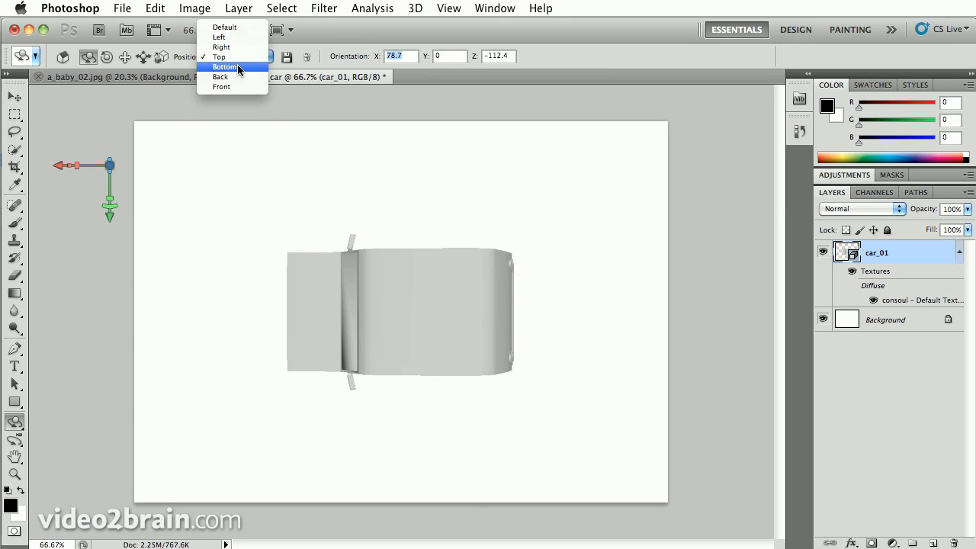
left_click(221, 76)
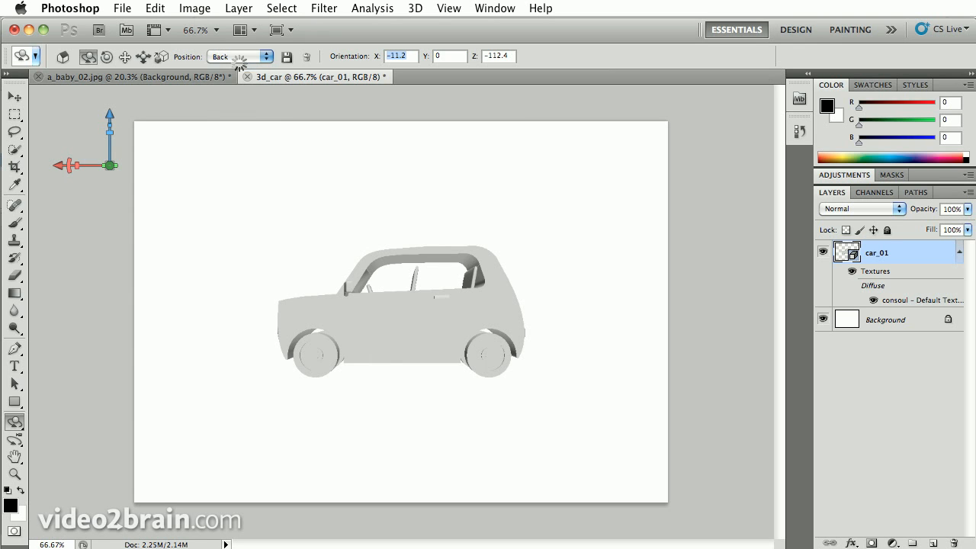
left_click(240, 56)
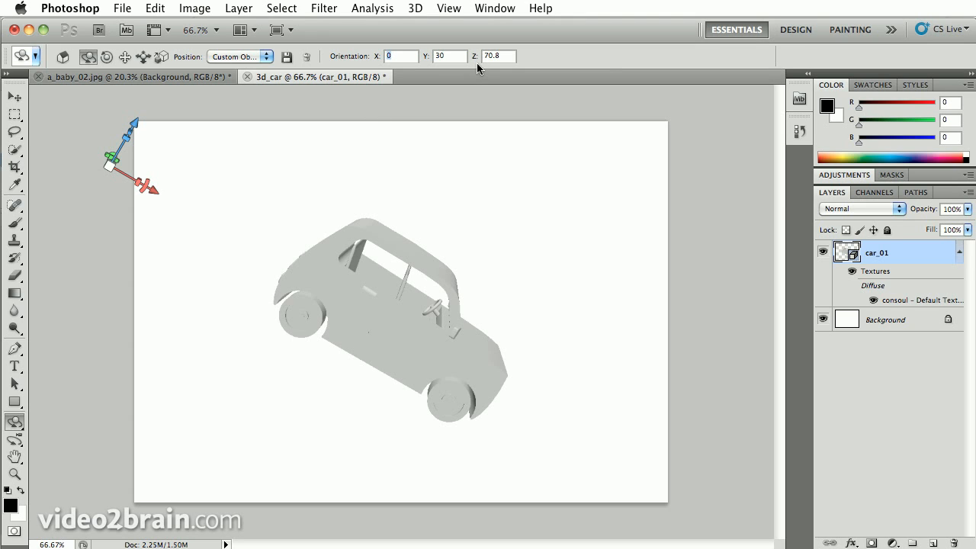
mouse_move(418, 363)
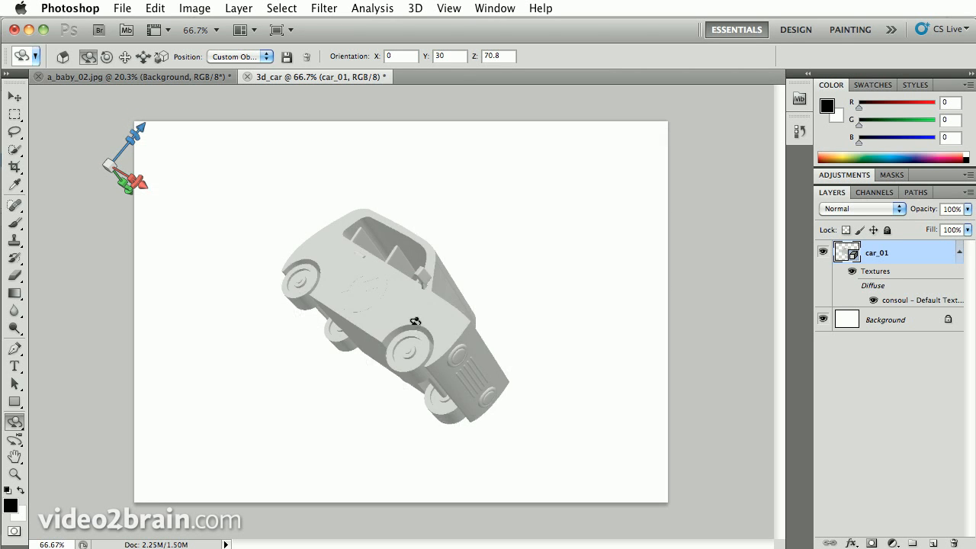
Step: Roll the car to show its underside, then return it to a level side view
left_click_drag(412, 320, 278, 267)
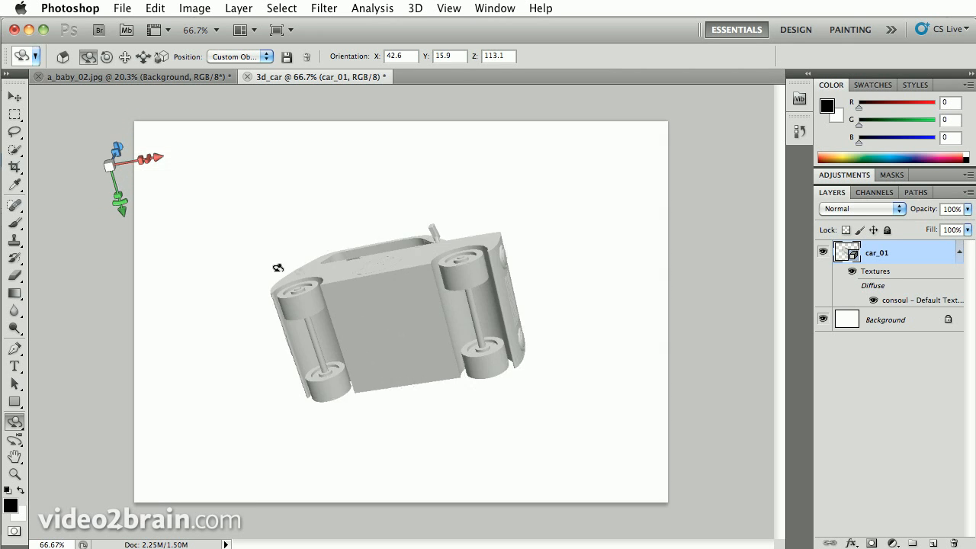
left_click_drag(278, 267, 526, 347)
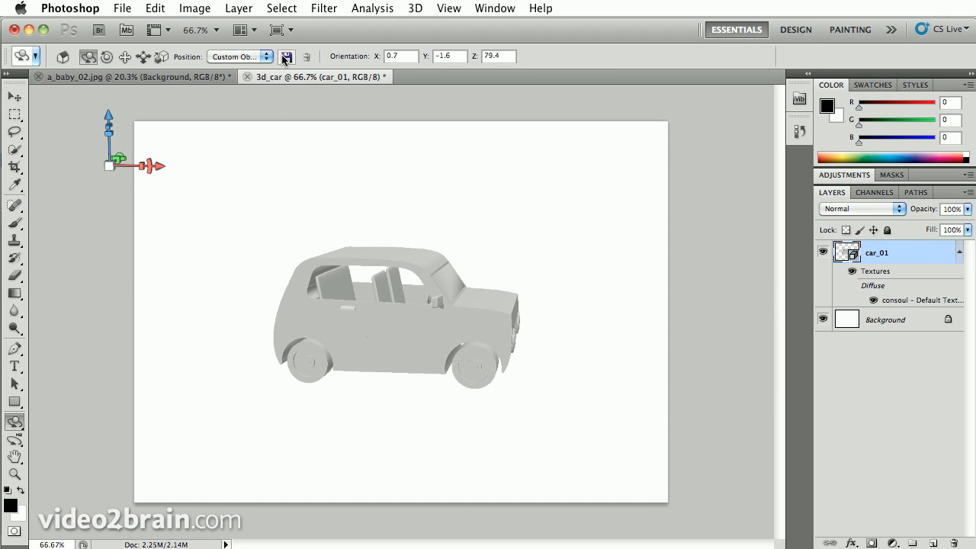
Step: Save the current side orientation as a custom 3D view named 'floating sid'
left_click(287, 55)
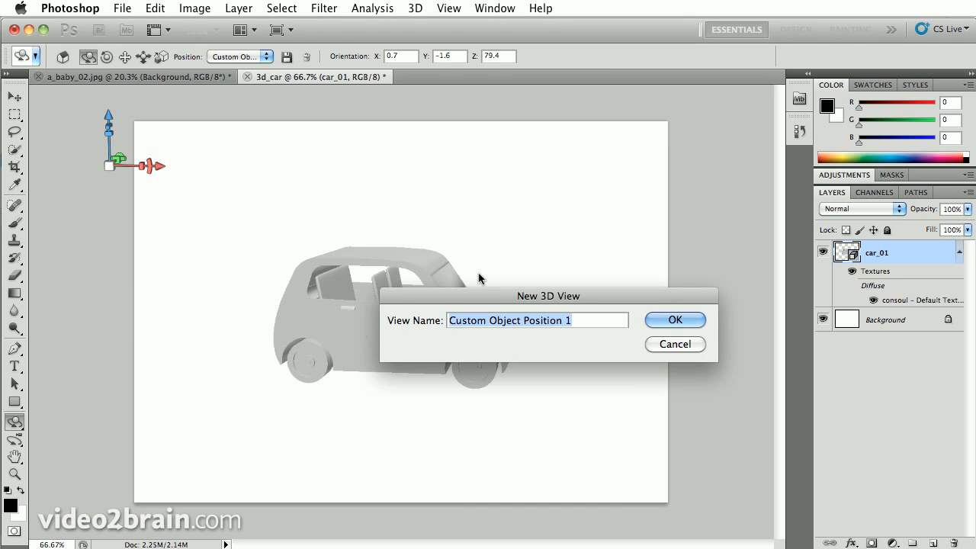
type("floating sid")
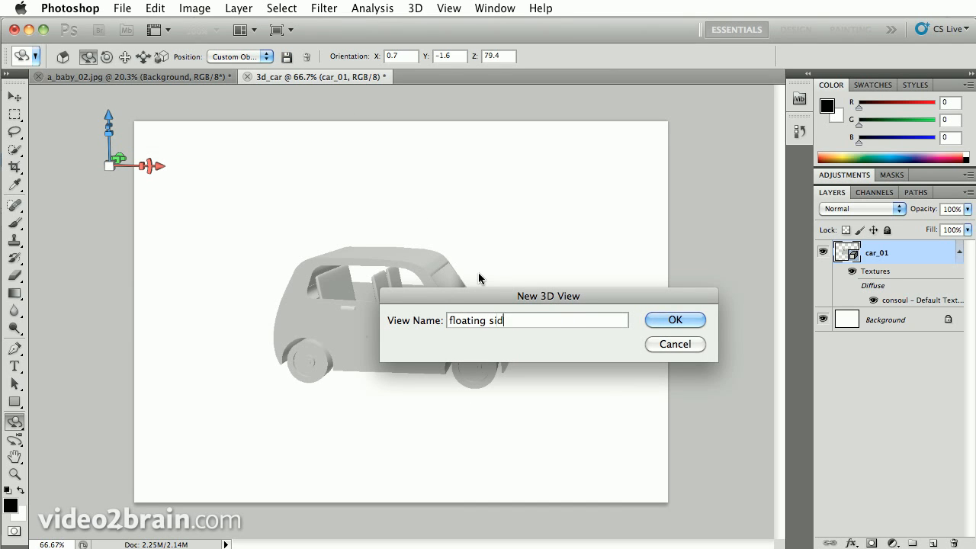
left_click(674, 319)
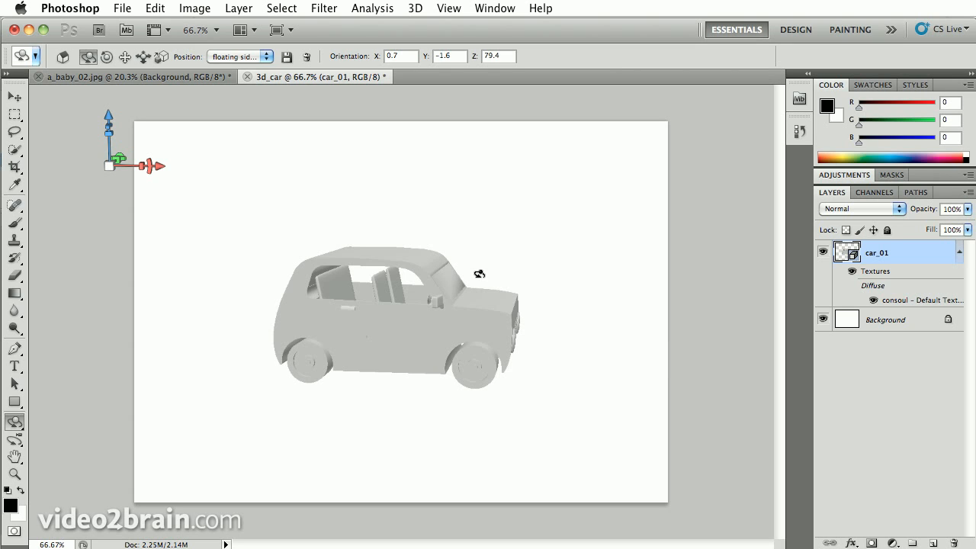
mouse_move(248, 49)
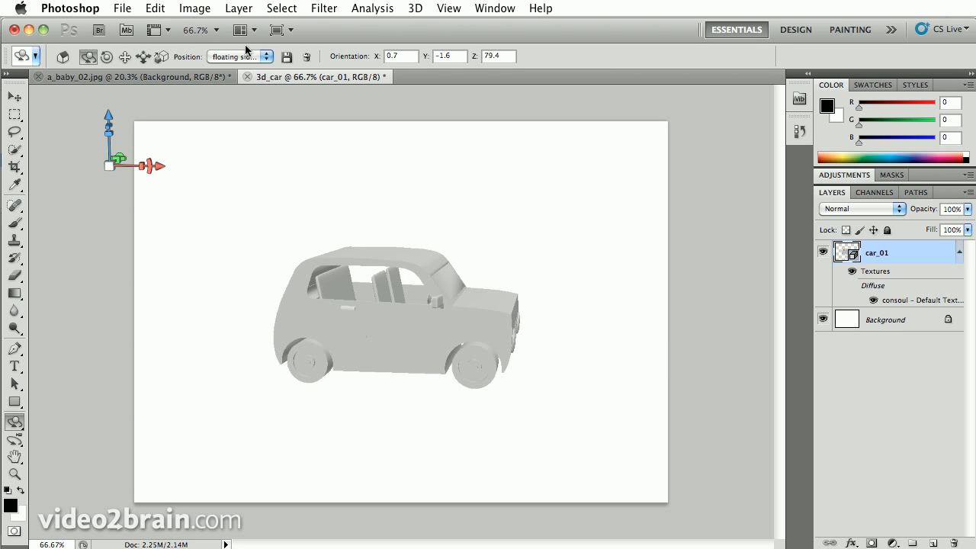
Step: Find the saved floating side view in the preset list and apply it
left_click(239, 55)
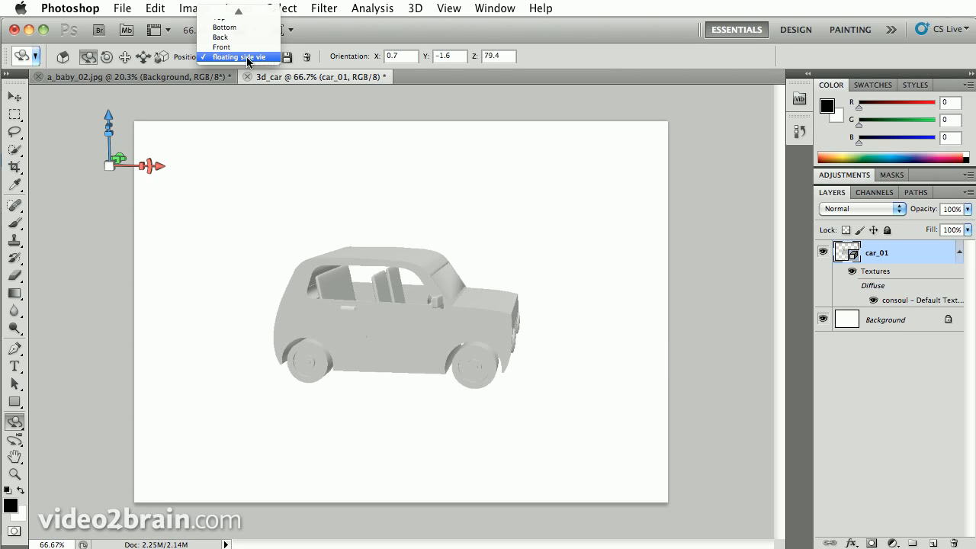
left_click(239, 56)
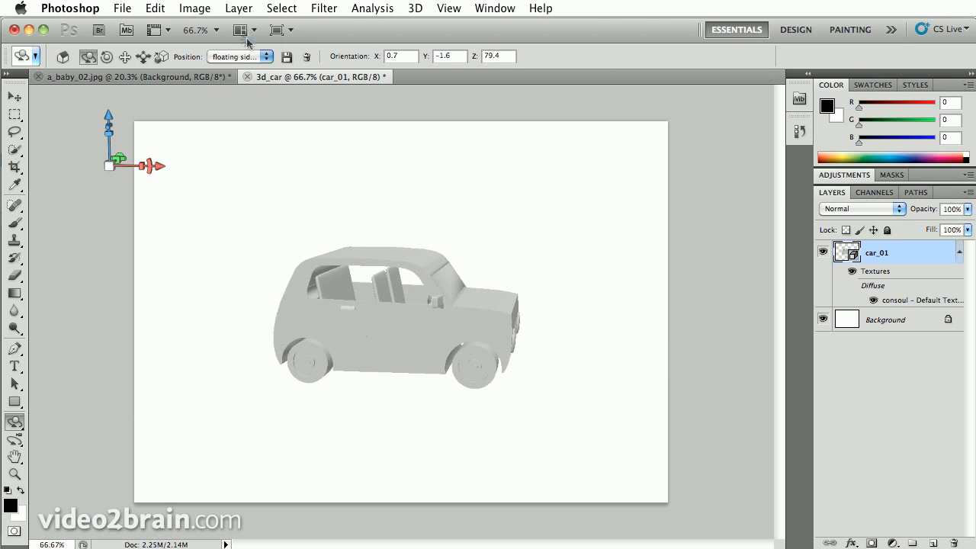
left_click(240, 55)
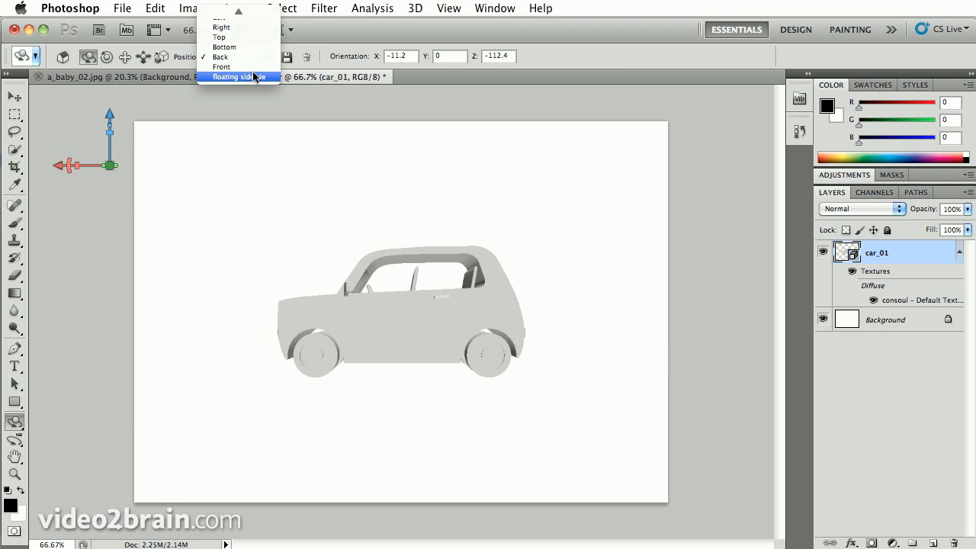
left_click(233, 77)
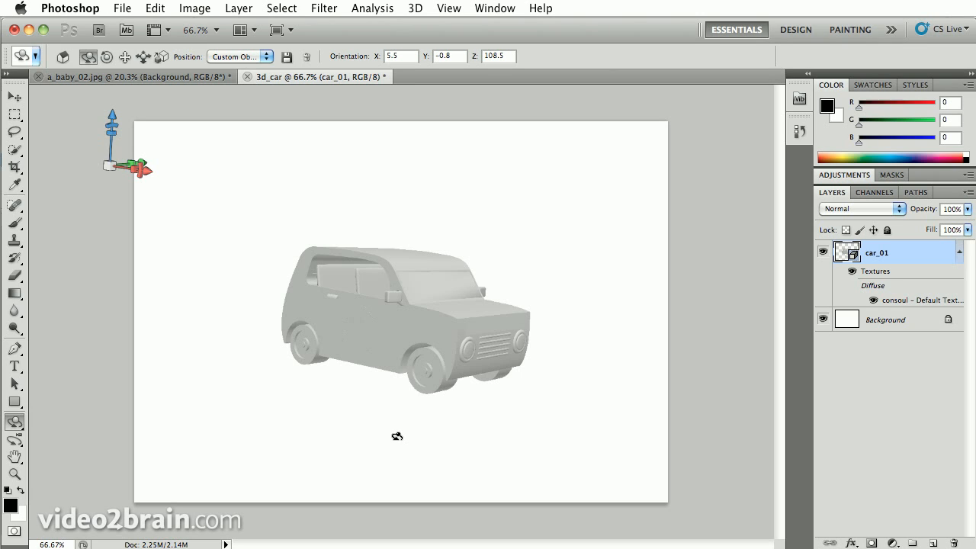
mouse_move(396, 436)
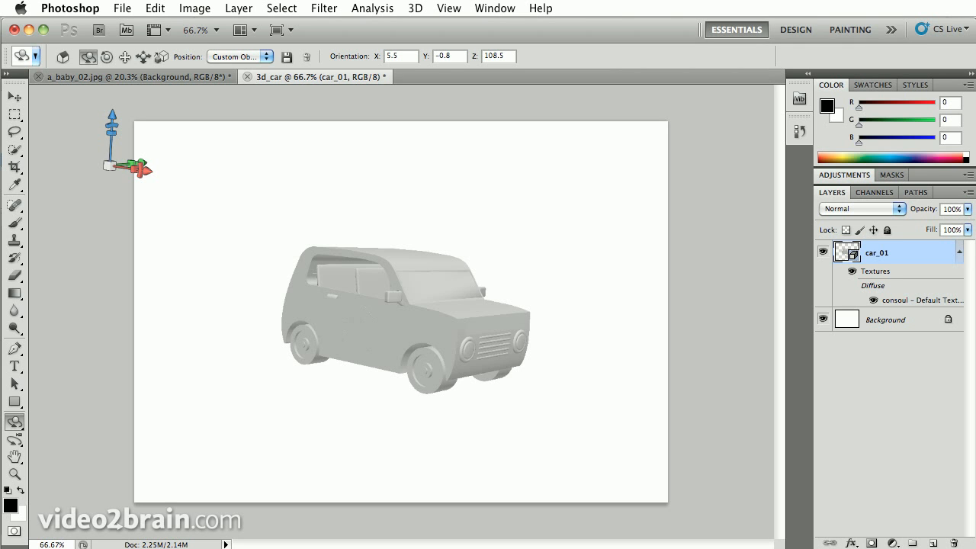